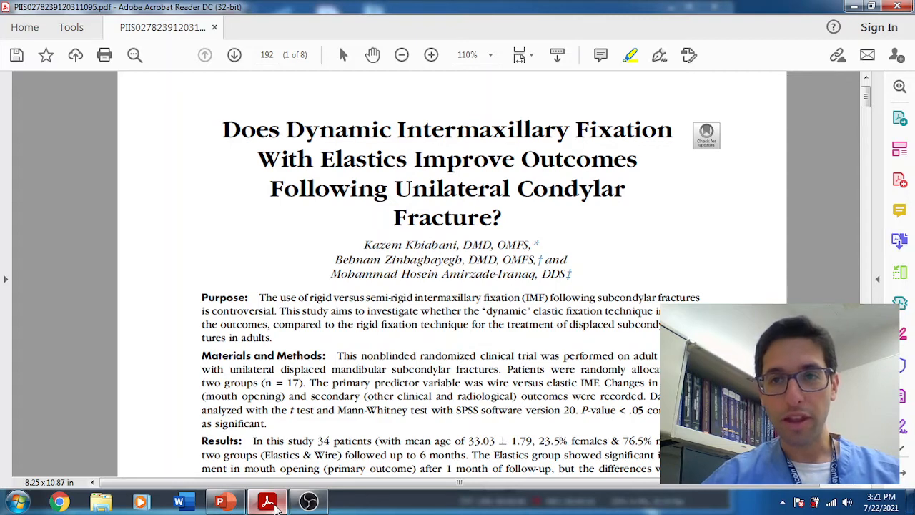
mouse_move(196, 369)
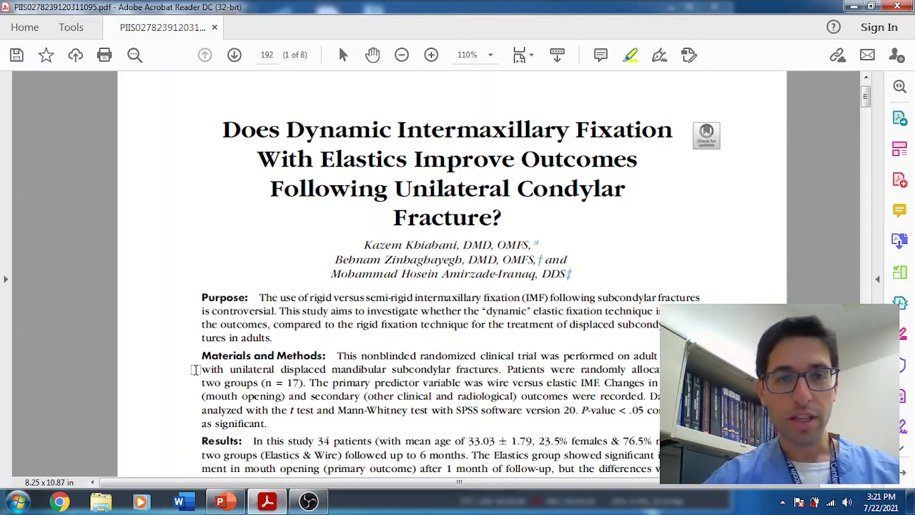
mouse_move(421, 361)
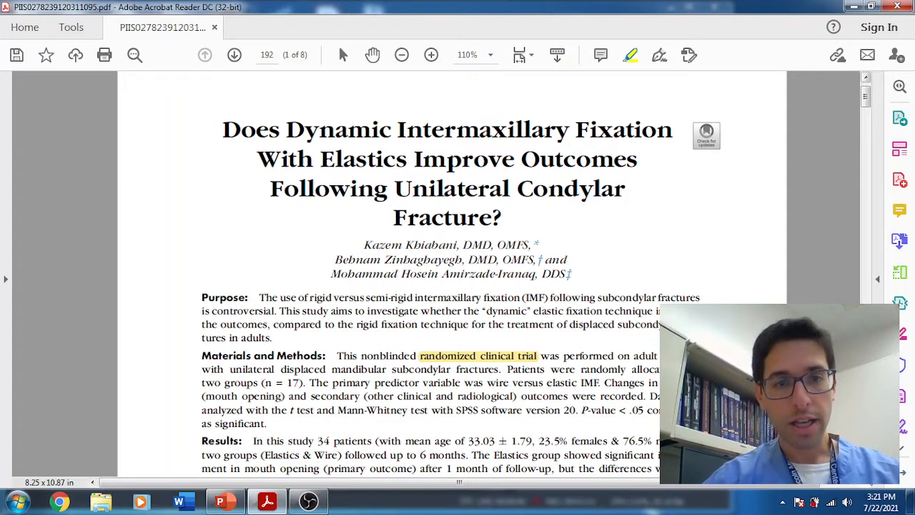
Step: Scroll the first page until the abstract's Results and Conclusions paragraphs are fully visible
scroll(down, 3)
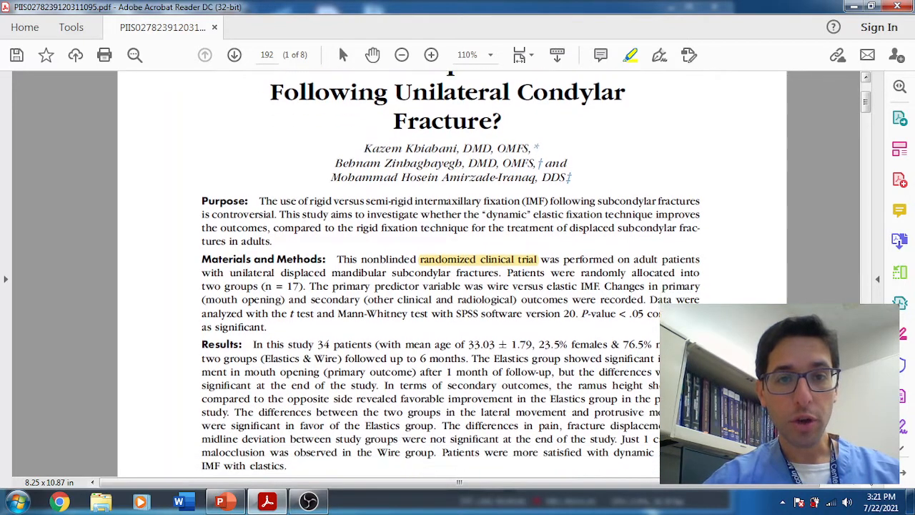
scroll(down, 3)
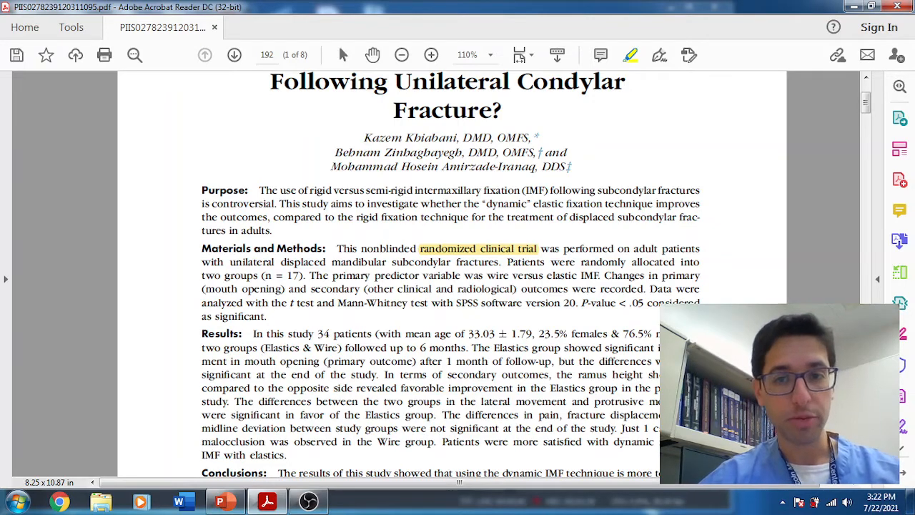
scroll(down, 3)
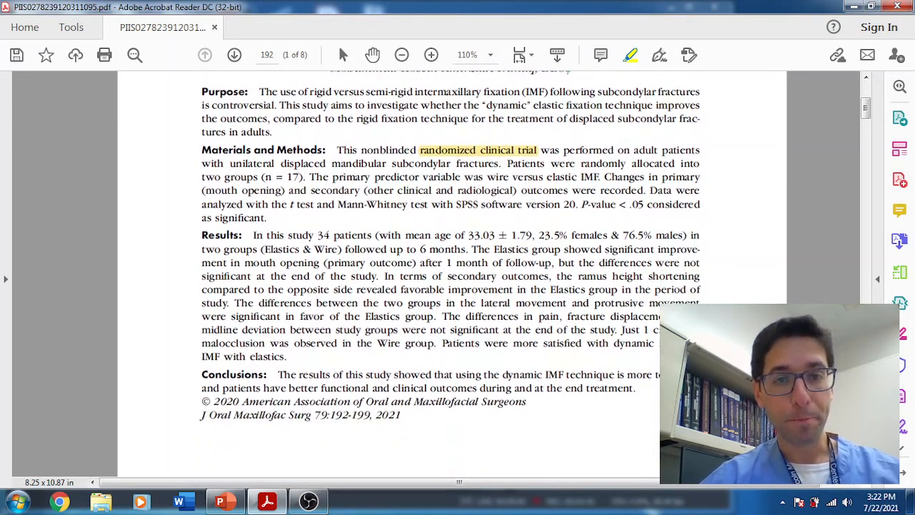
Step: Scroll past page 192 to the Introduction and start of Materials and Methods on page 193
scroll(down, 3)
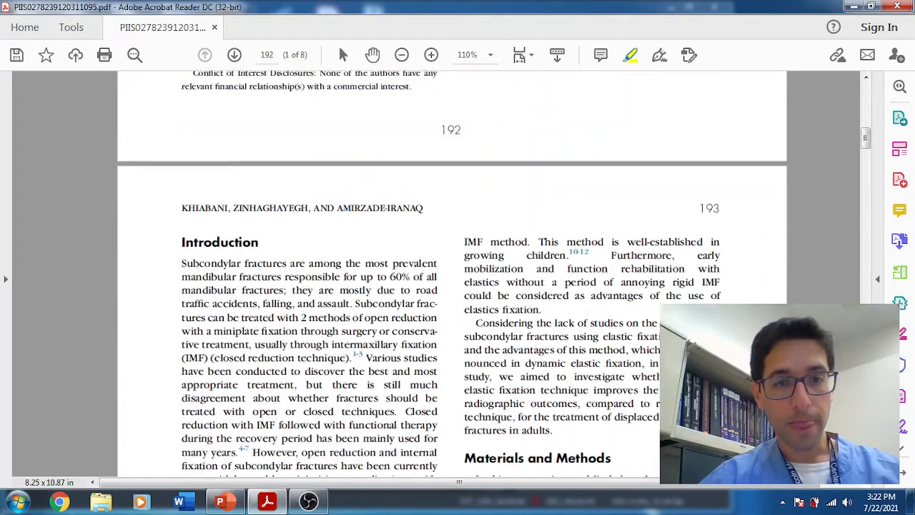
scroll(down, 3)
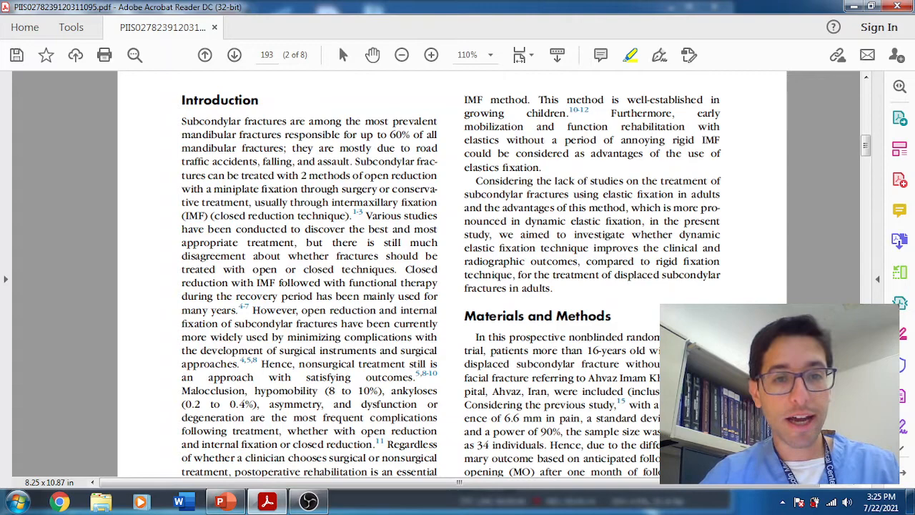
scroll(down, 3)
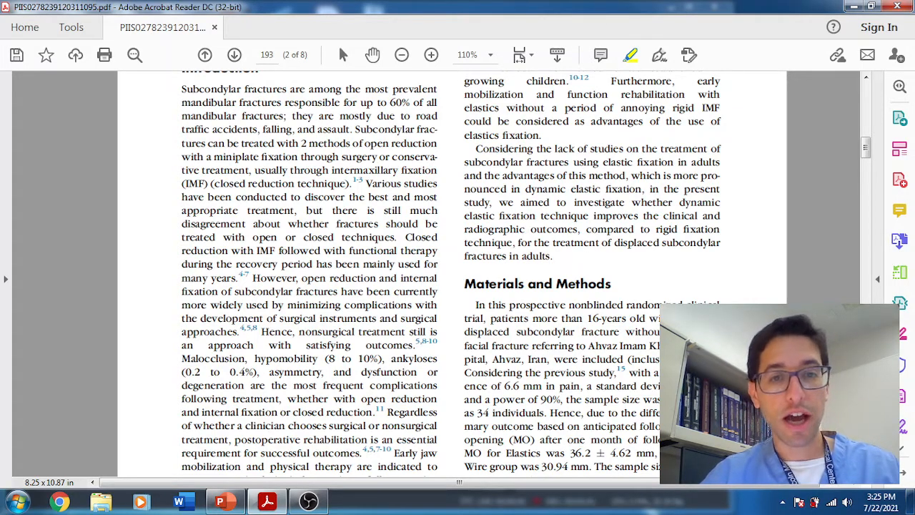
Step: Scroll through page 193 to the Experimental Groups and Treatment Protocol section on page 194
scroll(down, 3)
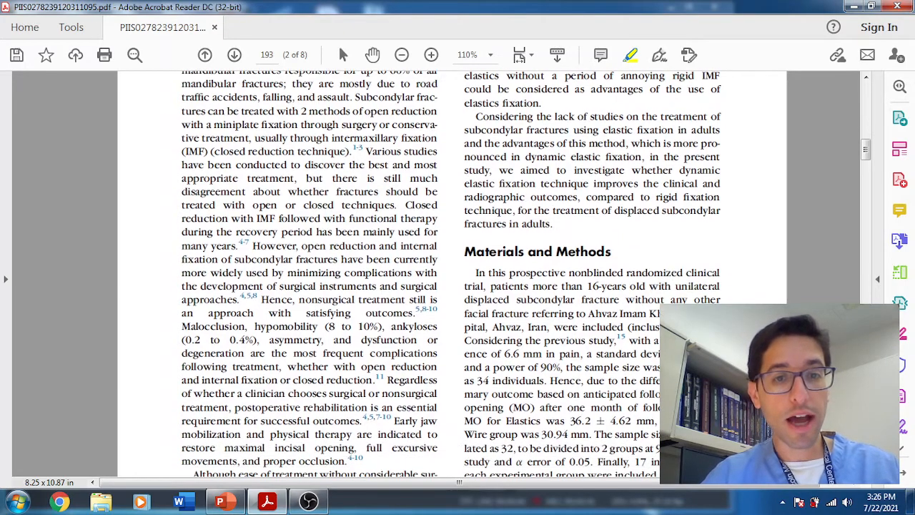
scroll(down, 3)
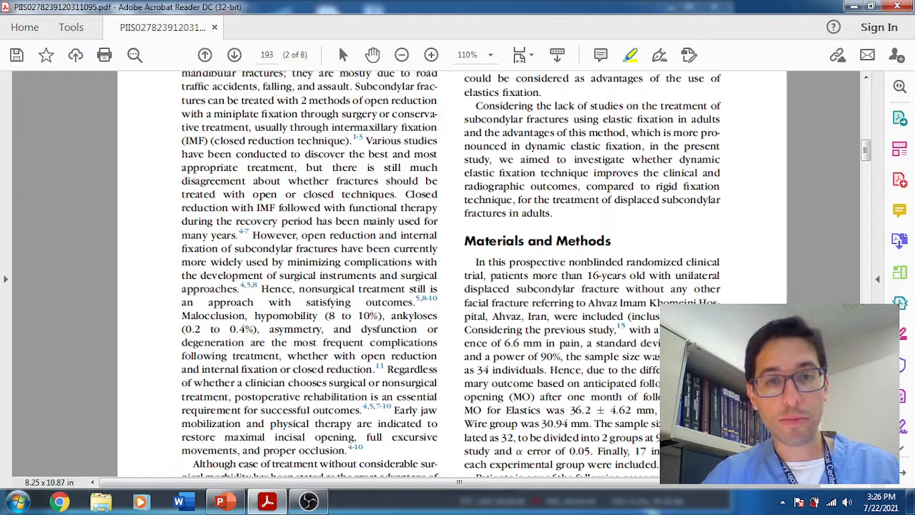
scroll(down, 3)
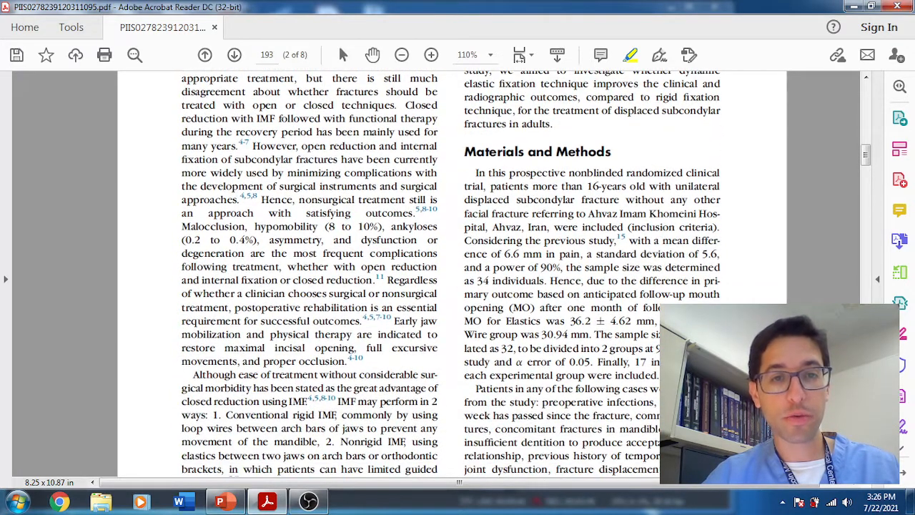
scroll(down, 3)
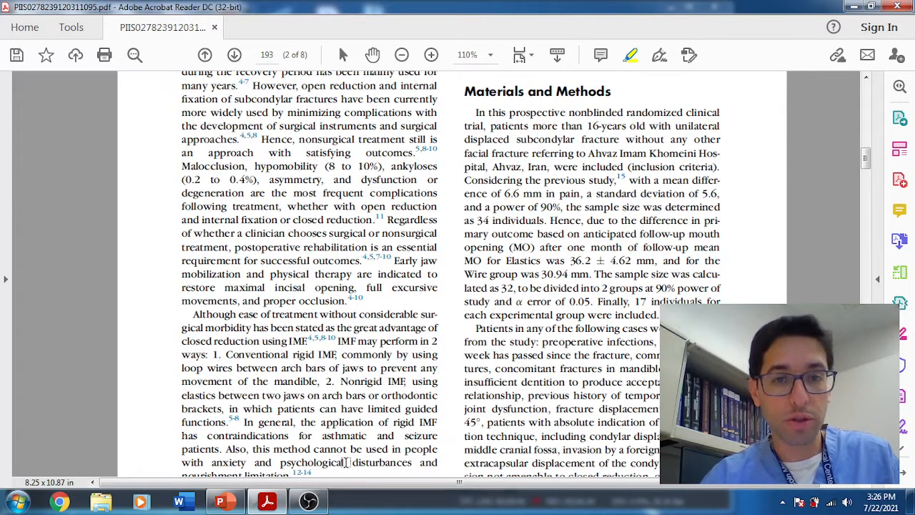
scroll(up, 3)
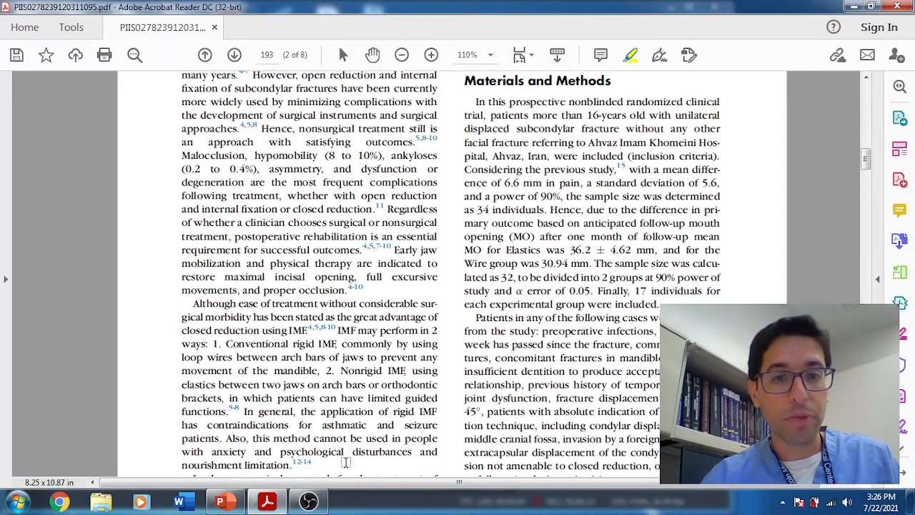
scroll(down, 3)
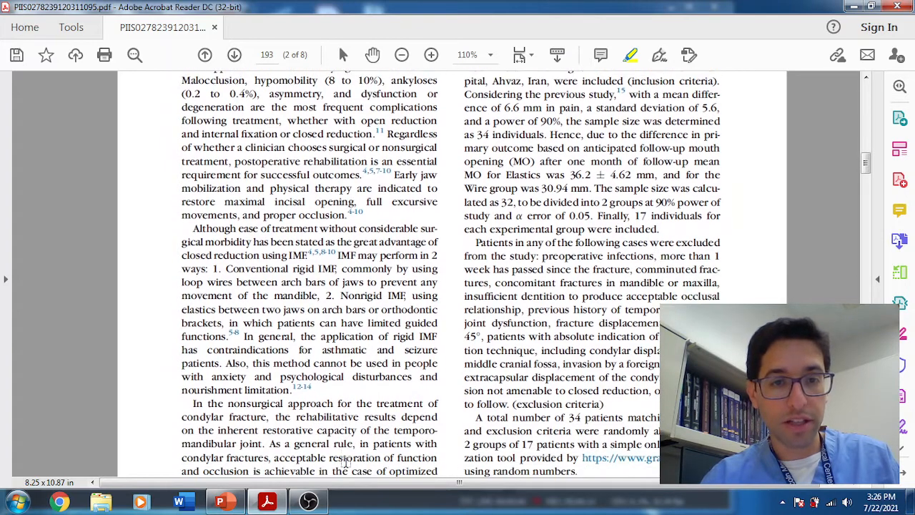
scroll(up, 3)
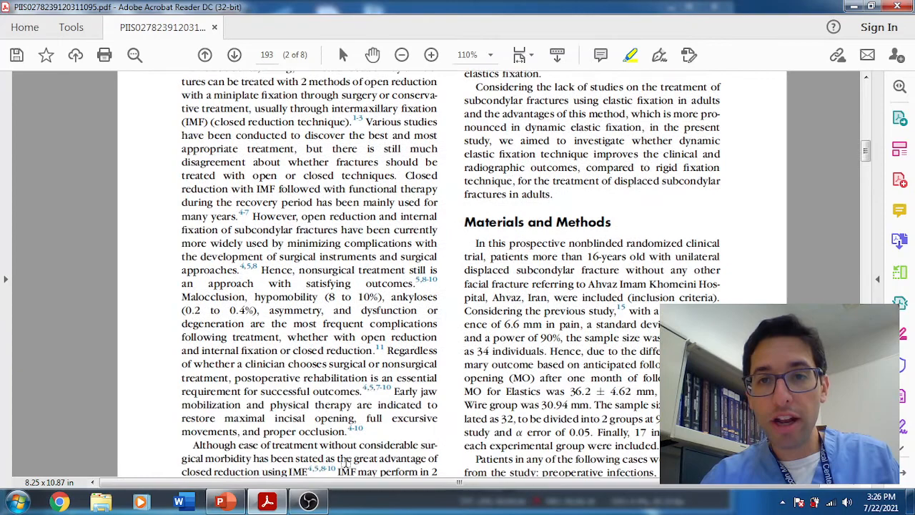
scroll(down, 3)
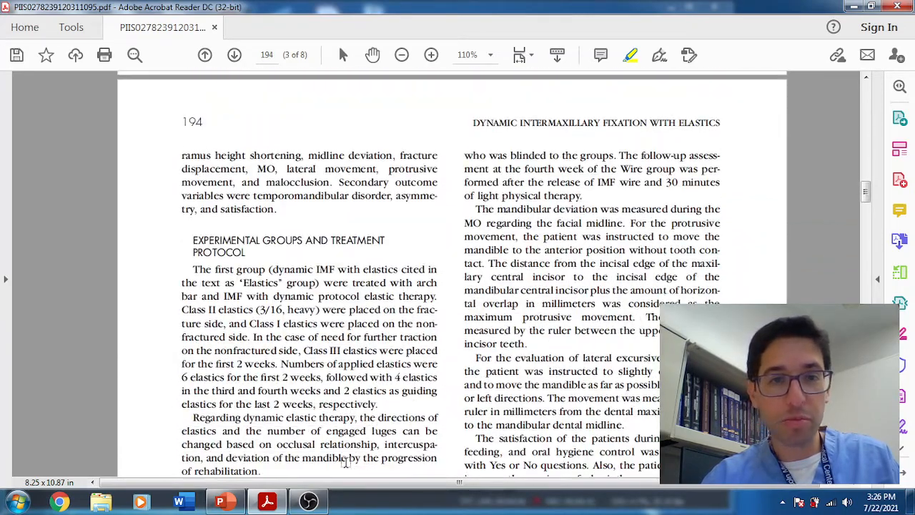
scroll(down, 3)
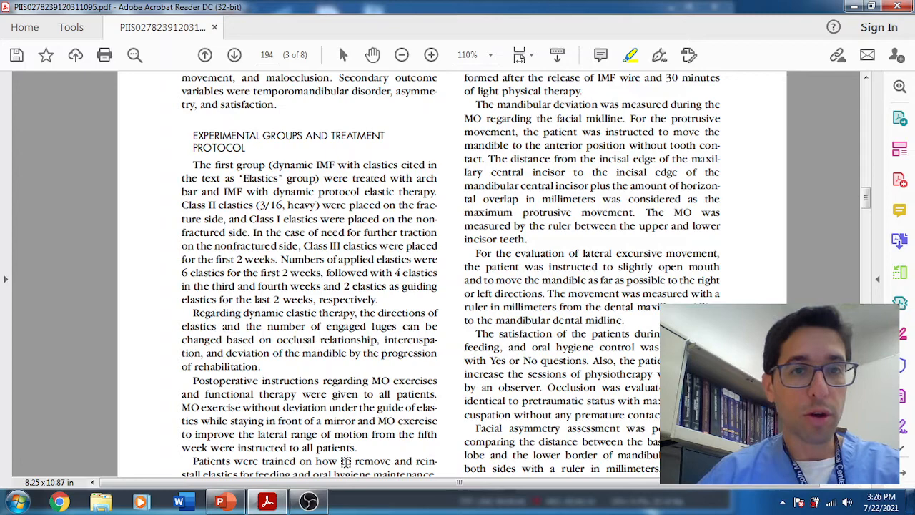
scroll(down, 3)
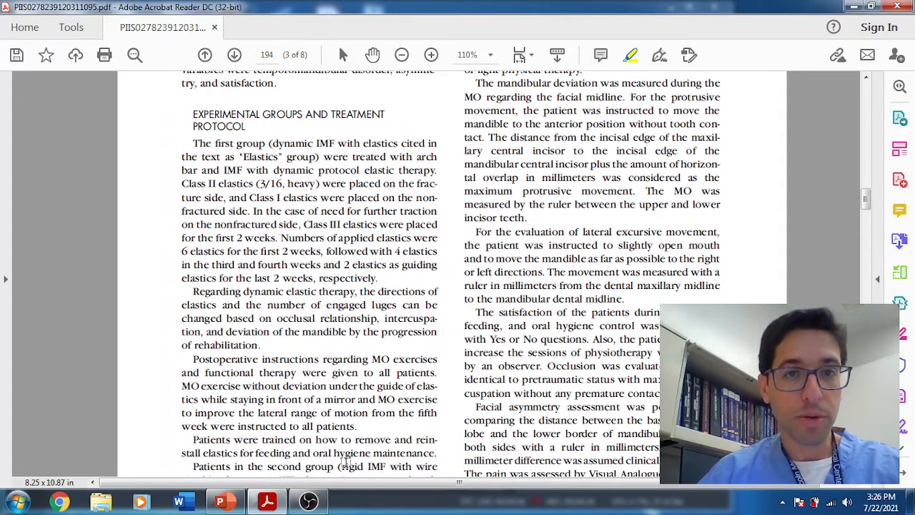
scroll(down, 3)
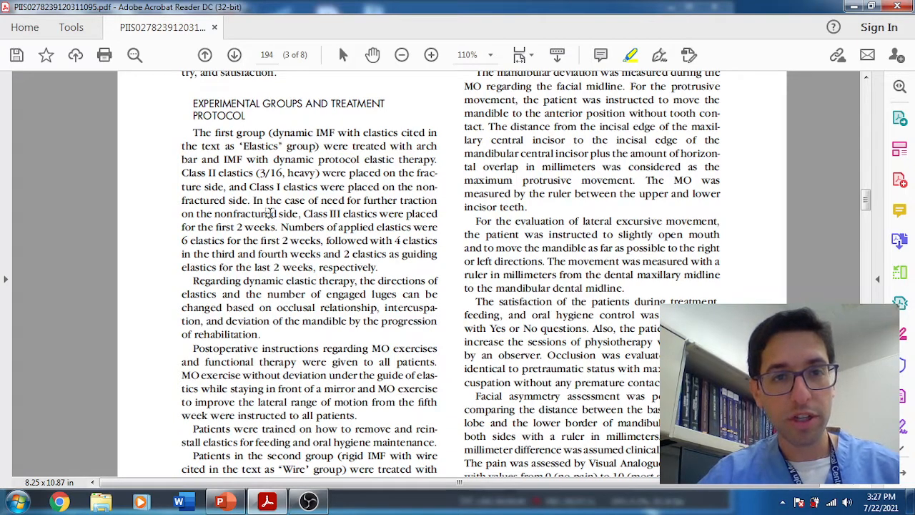
mouse_move(271, 186)
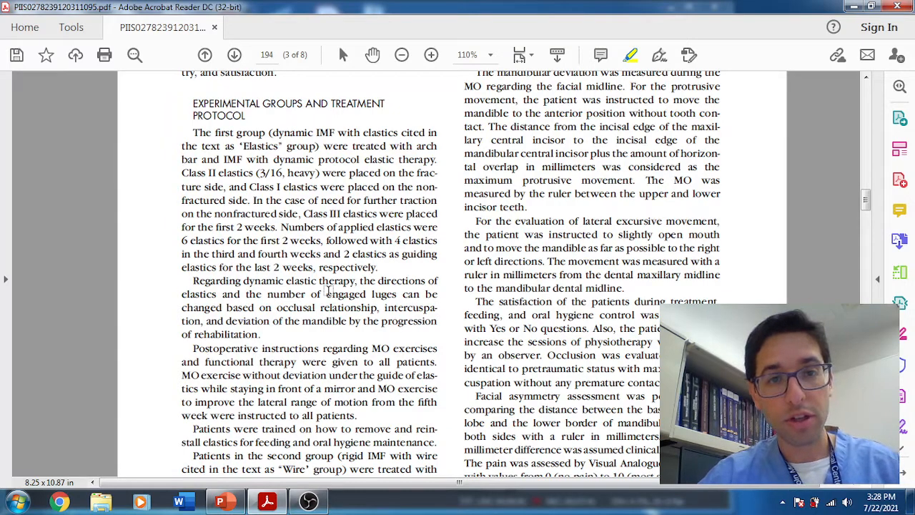
mouse_move(130, 295)
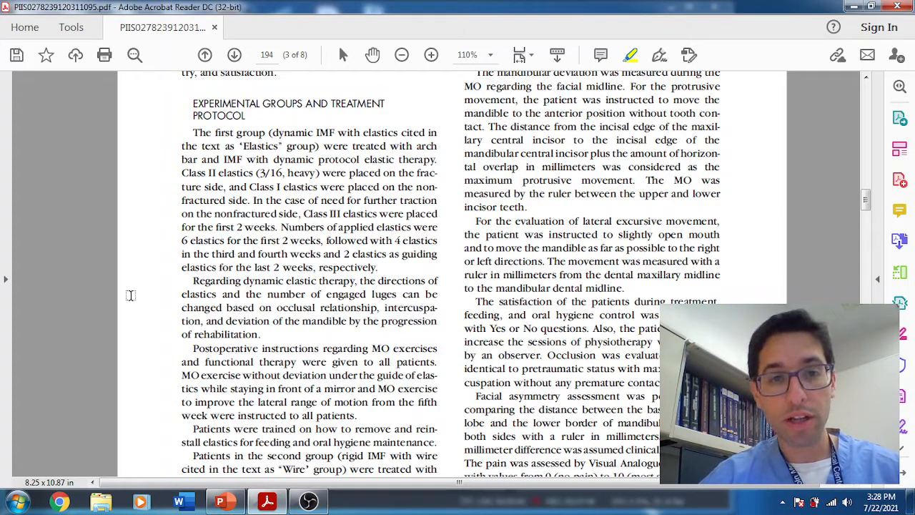
Step: Scroll page 194 until the Wire group paragraph and start of Radiographic Assessment show
scroll(down, 3)
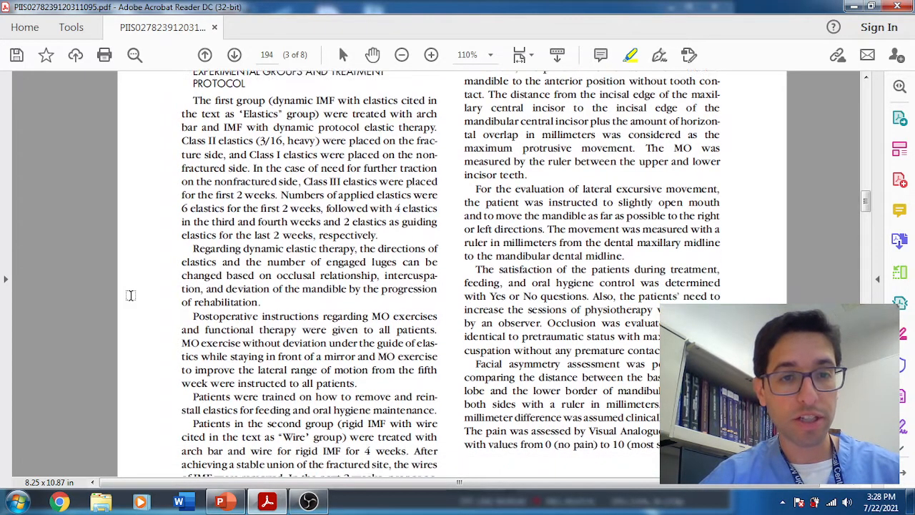
scroll(down, 3)
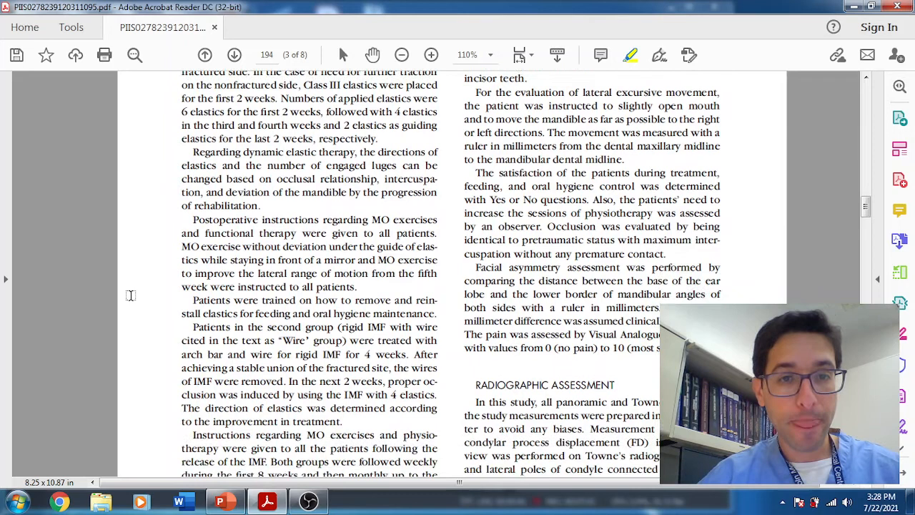
scroll(down, 3)
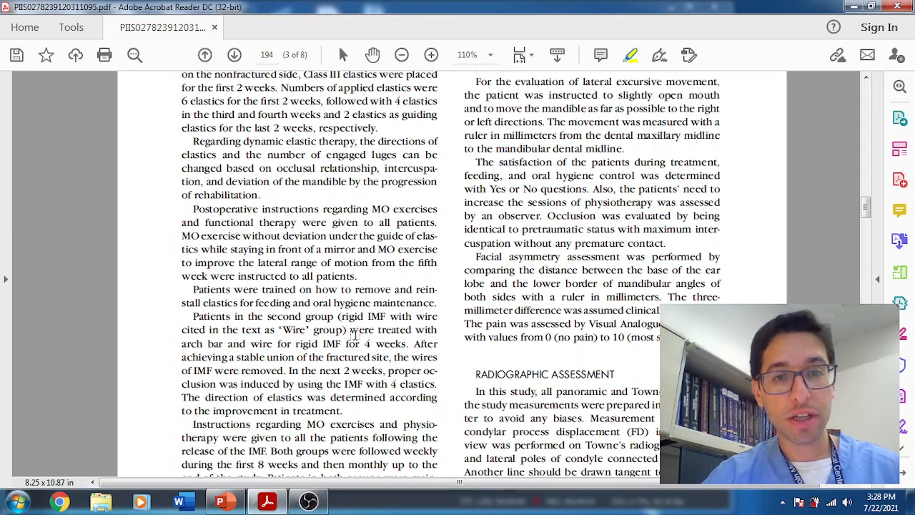
mouse_move(408, 358)
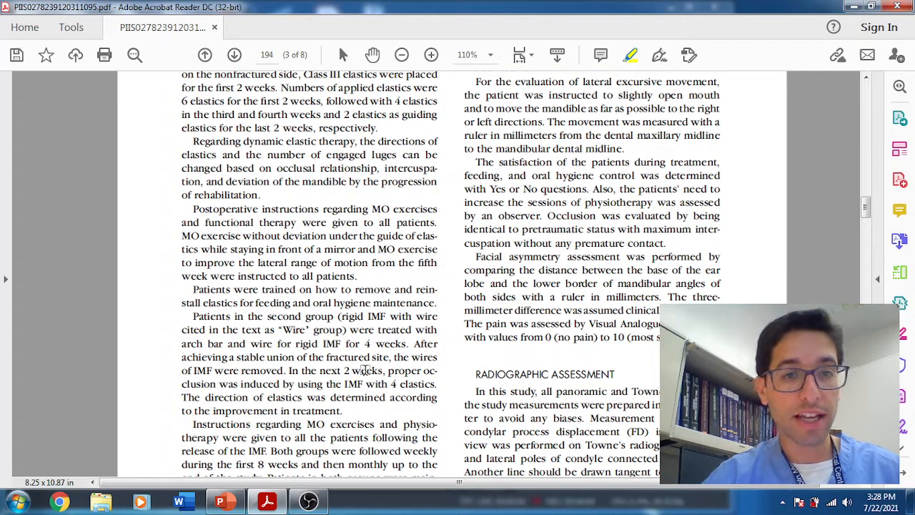
Step: Highlight 'weeks, proper occlusion was induced by using the' and reread the surrounding protocol text
drag(350, 370, 341, 383)
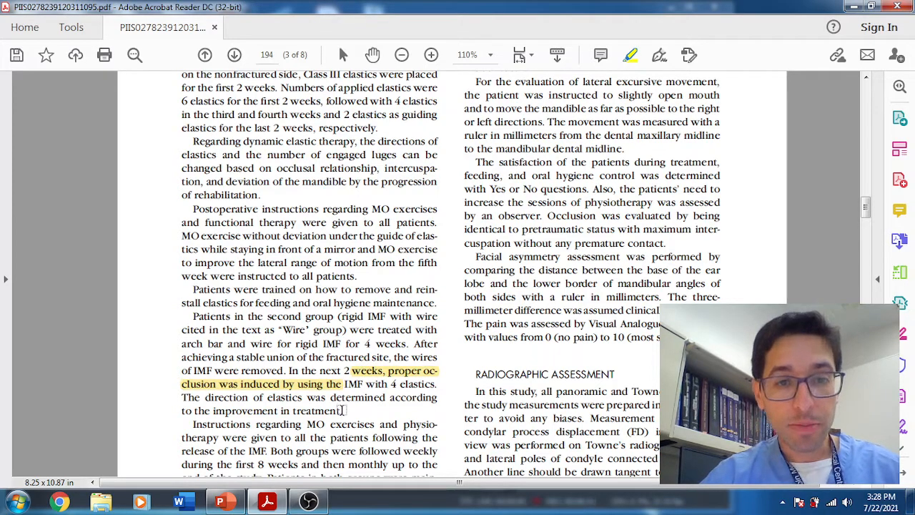
scroll(down, 3)
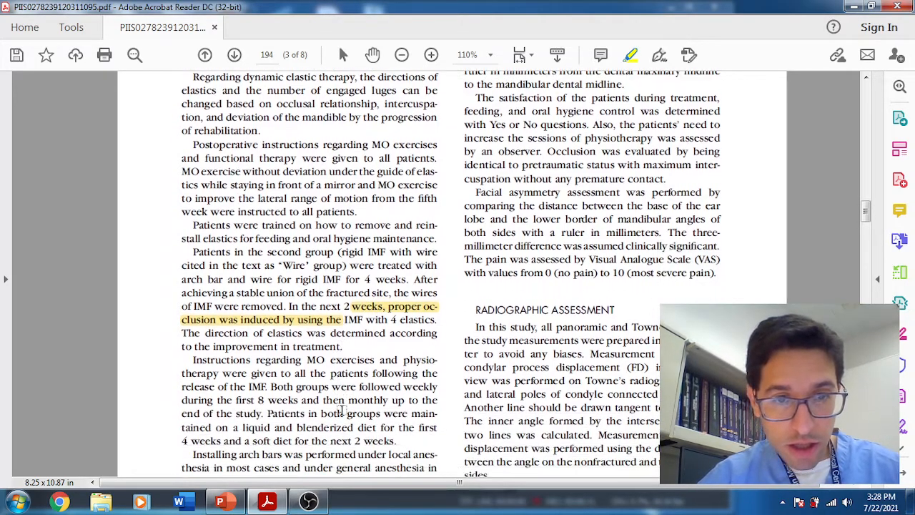
scroll(down, 3)
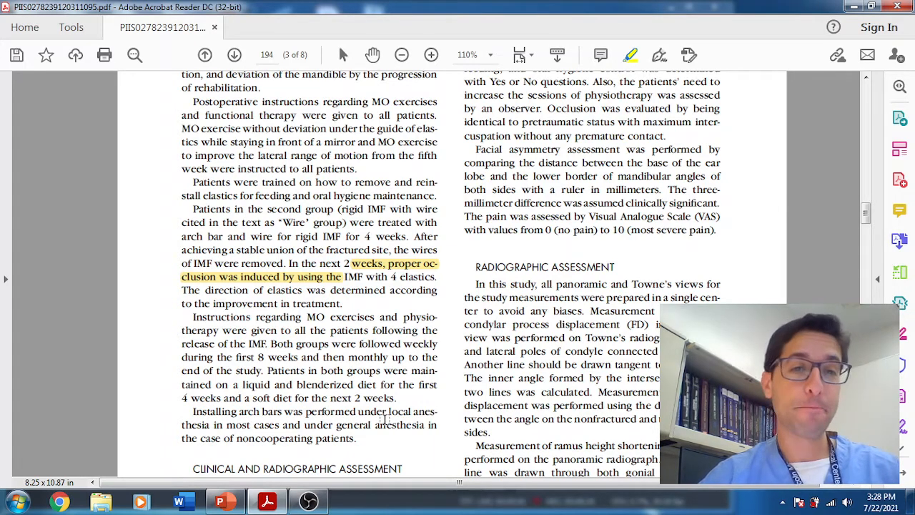
scroll(down, 3)
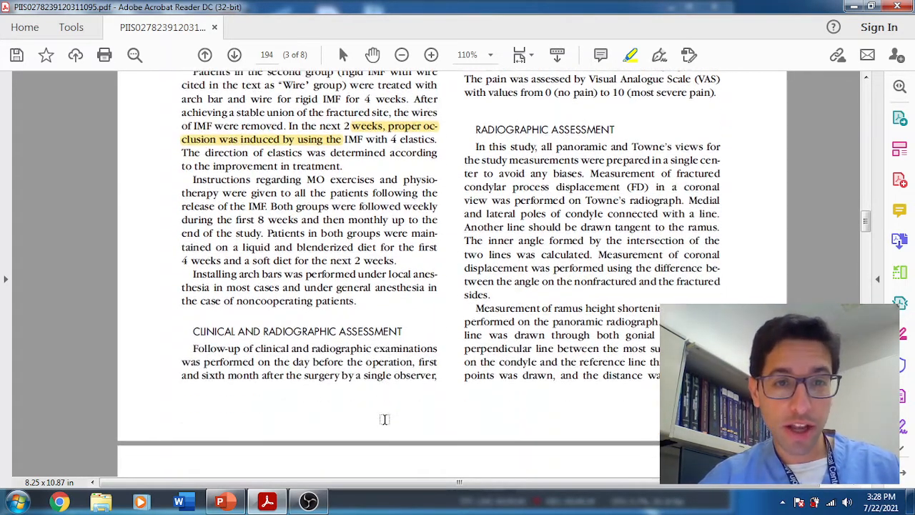
scroll(up, 3)
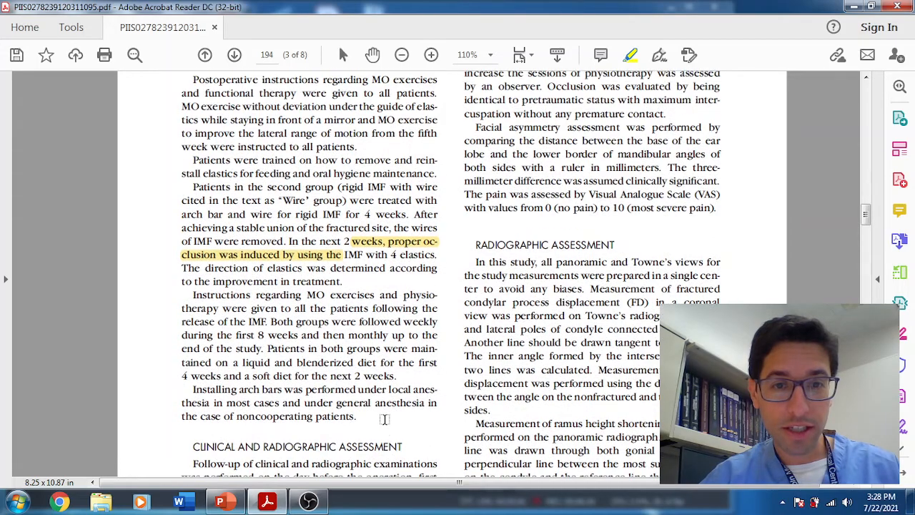
scroll(up, 3)
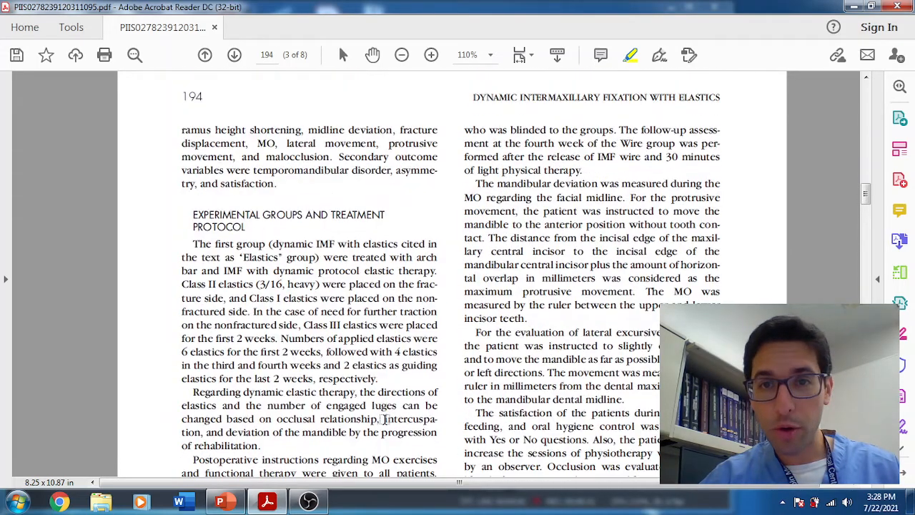
Step: Scroll on to page 195's Statistical Analysis and Table 1 of patient characteristics
scroll(down, 3)
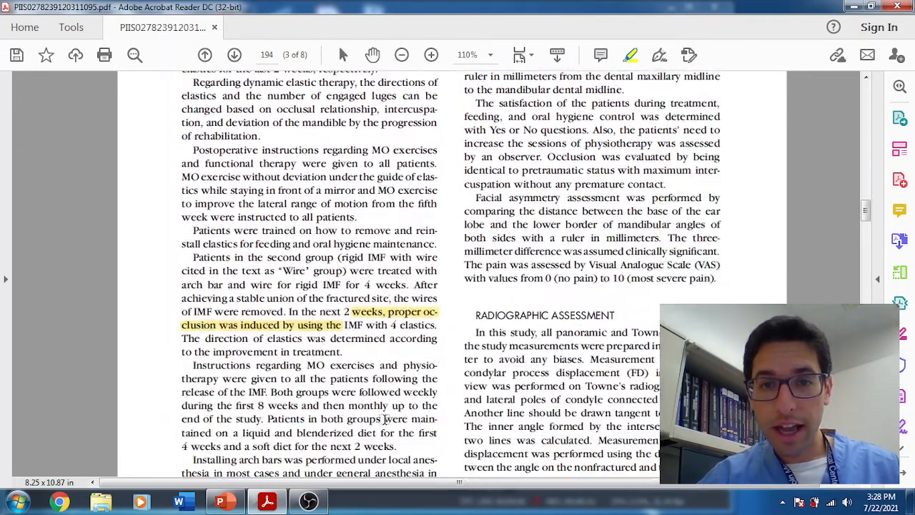
scroll(down, 3)
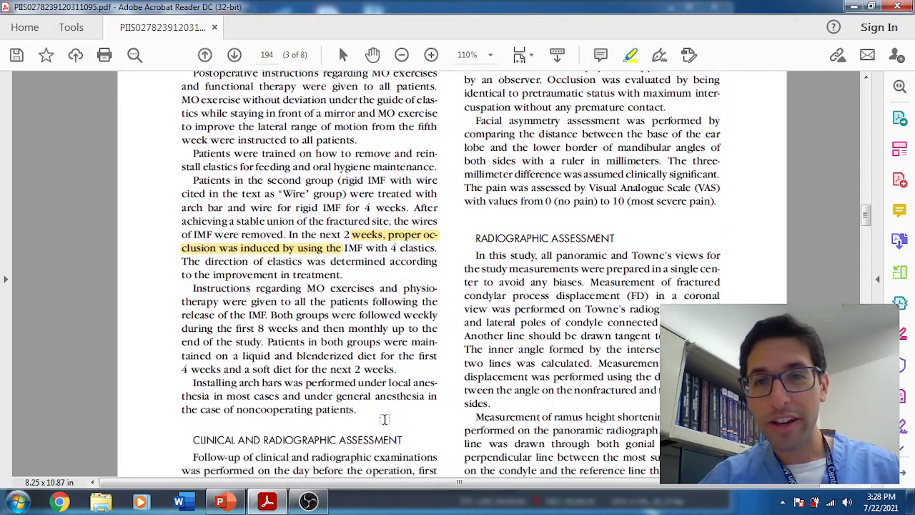
scroll(down, 3)
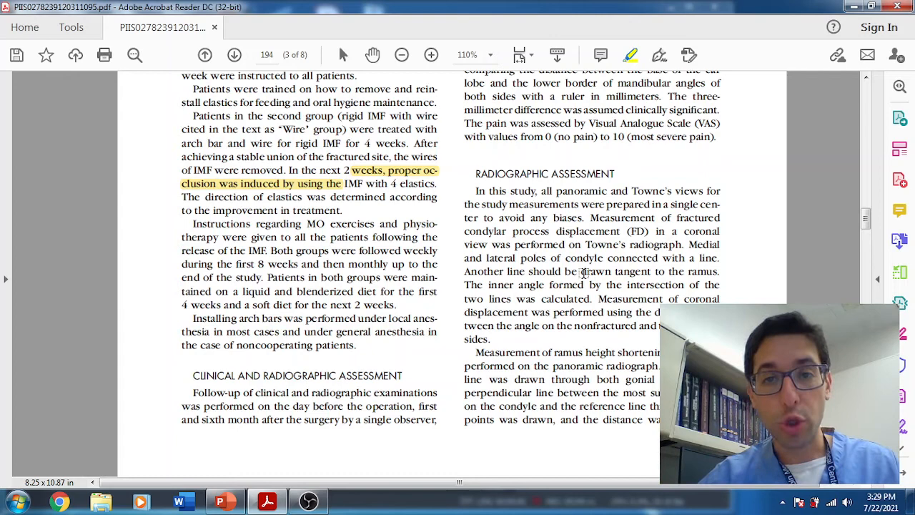
scroll(down, 3)
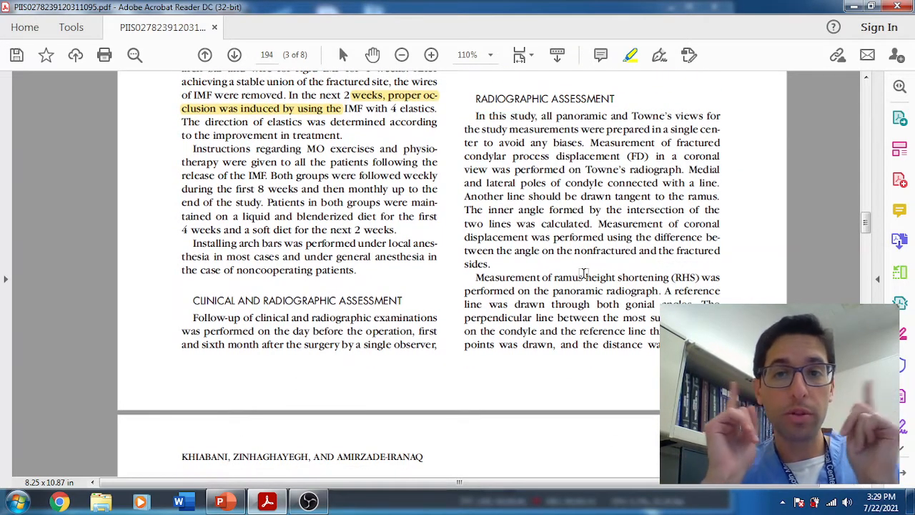
scroll(down, 3)
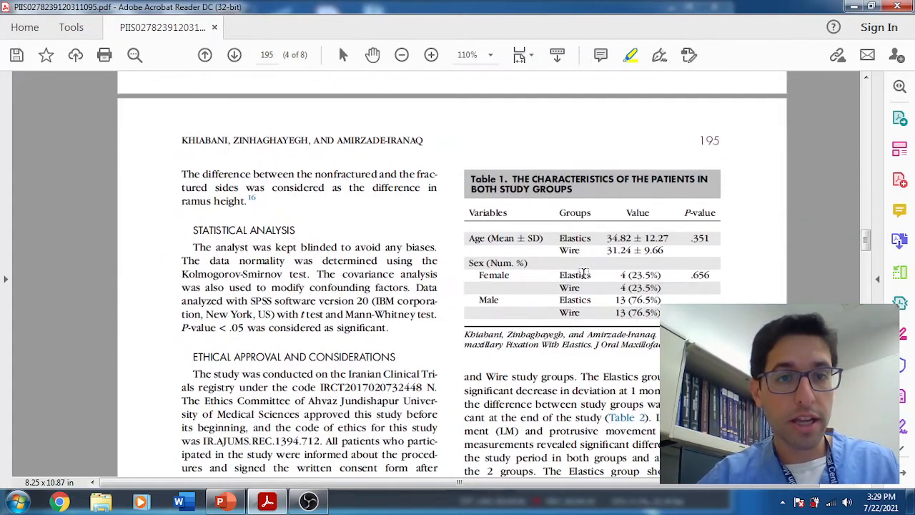
Step: Scroll past the Results section to Table 2 of clinical outcomes on page 196
scroll(down, 3)
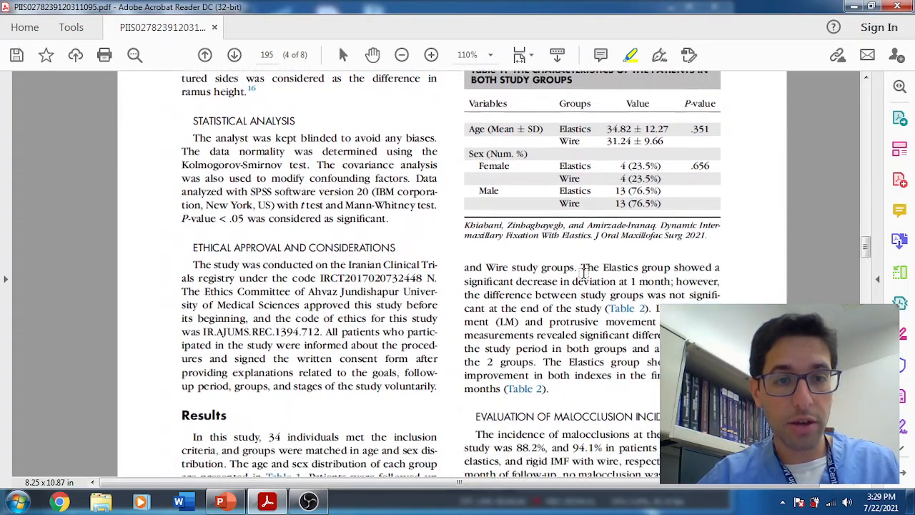
scroll(down, 3)
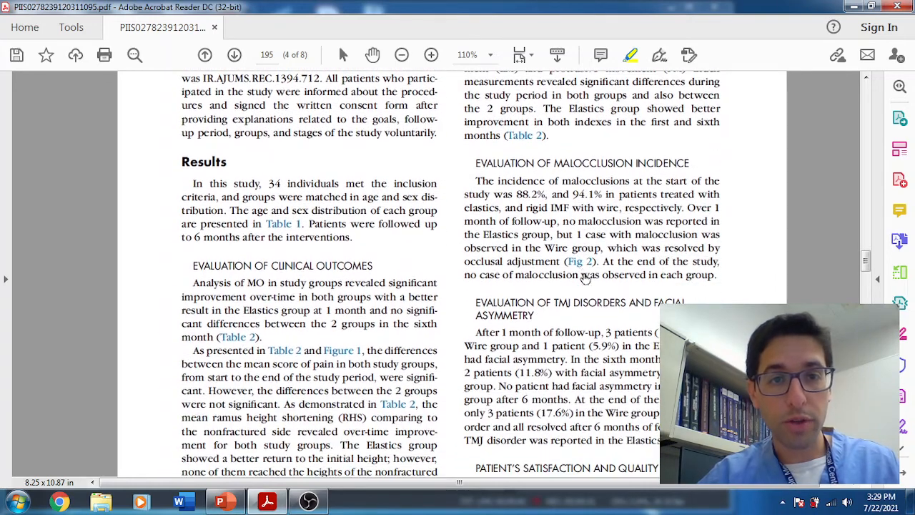
scroll(down, 3)
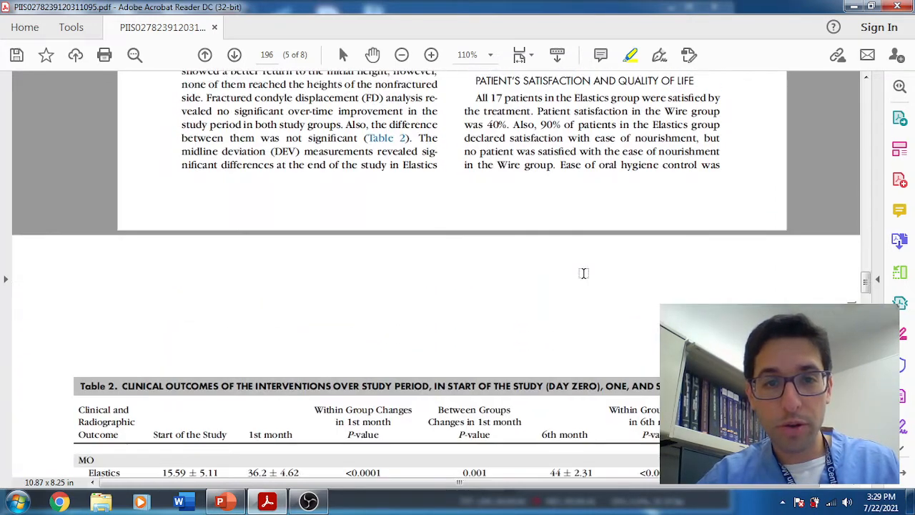
scroll(down, 3)
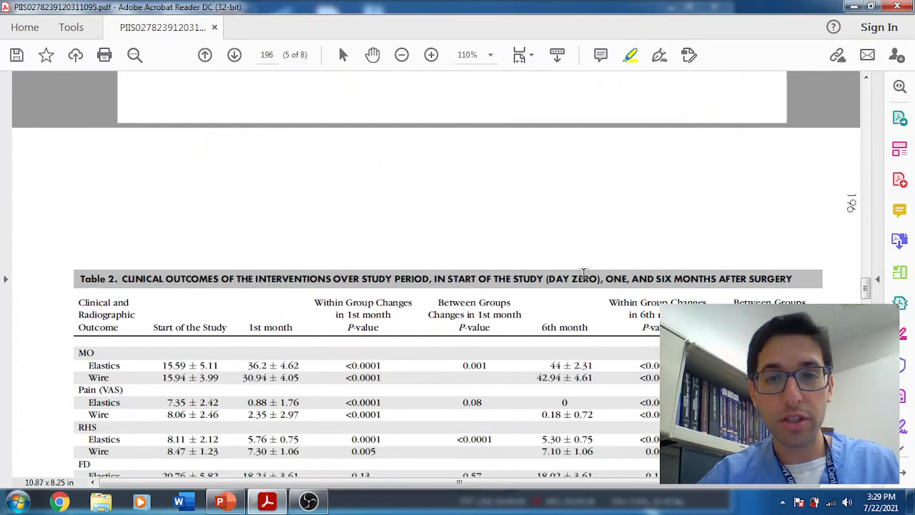
scroll(down, 3)
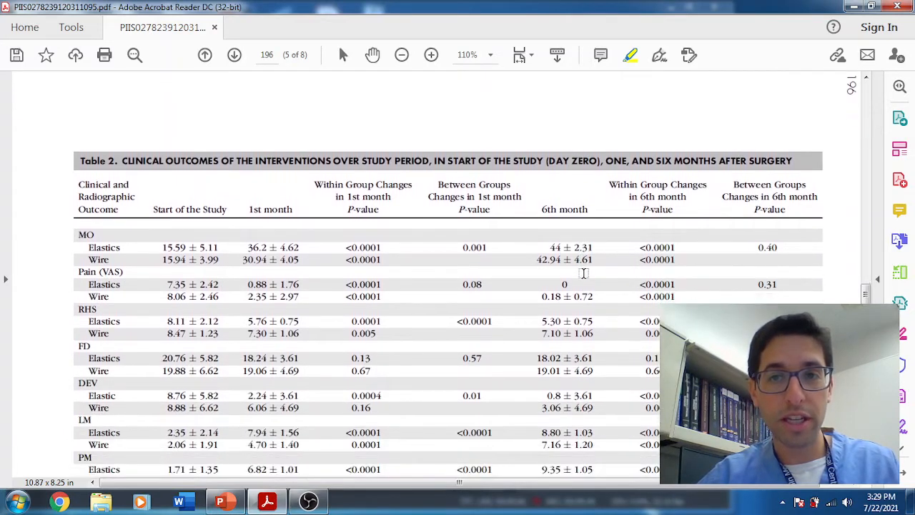
Step: Nudge the view so all of Table 2 with its abbreviations footnote fits on screen
scroll(down, 3)
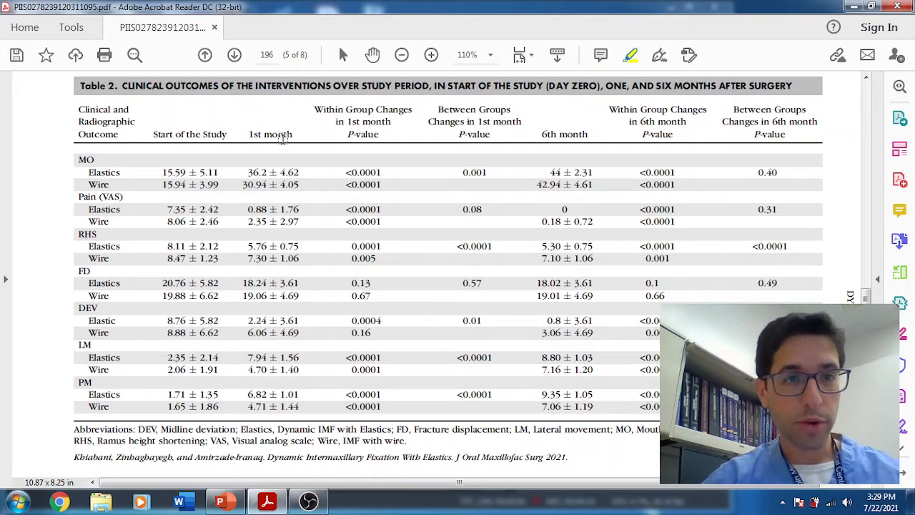
mouse_move(91, 338)
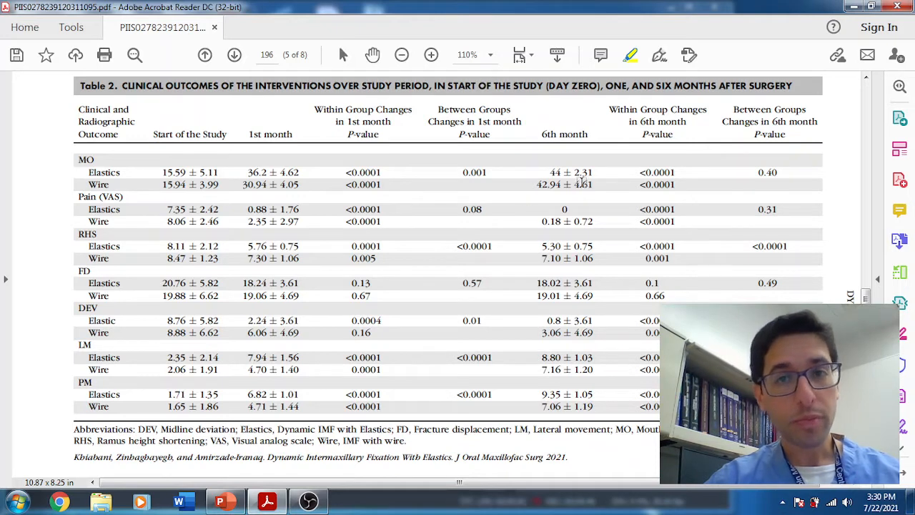
mouse_move(555, 174)
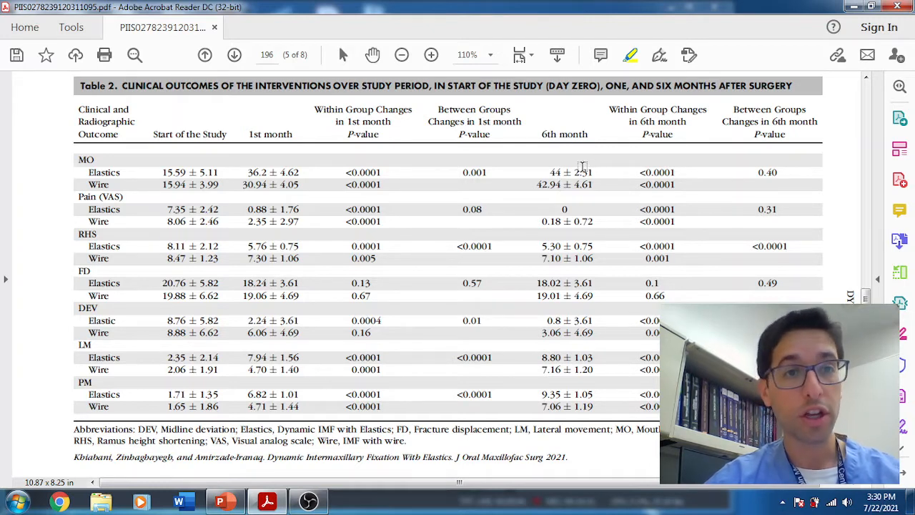
mouse_move(355, 172)
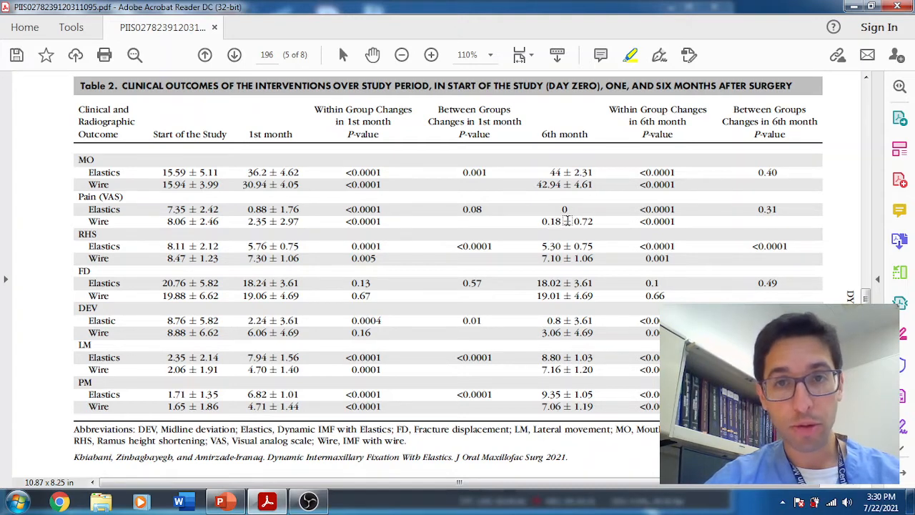
mouse_move(328, 255)
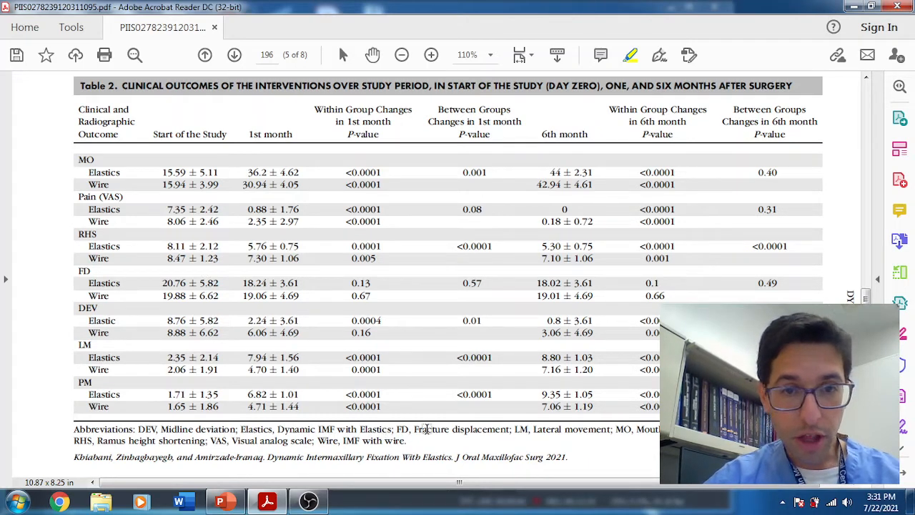
mouse_move(143, 298)
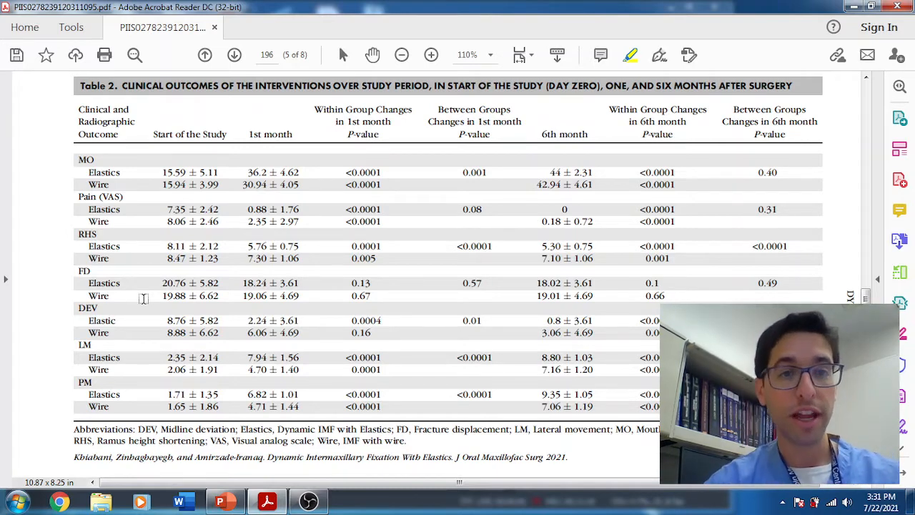
mouse_move(256, 286)
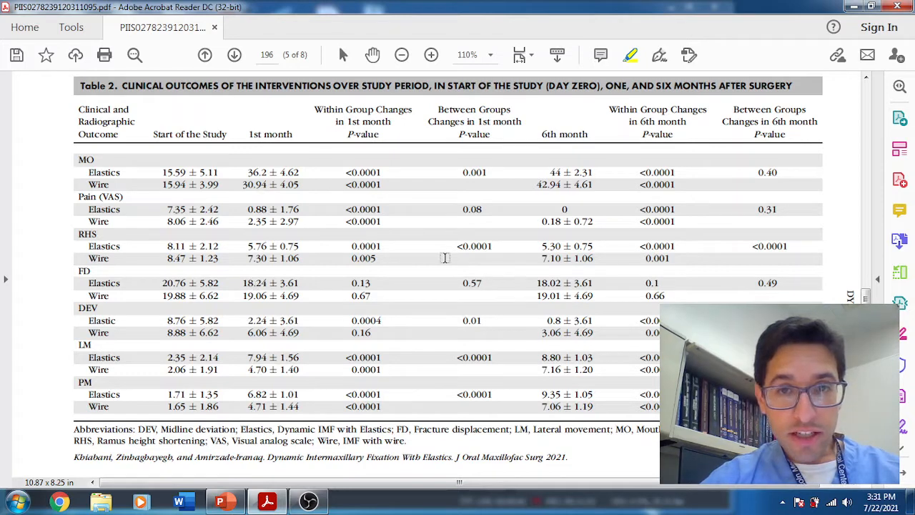
mouse_move(551, 295)
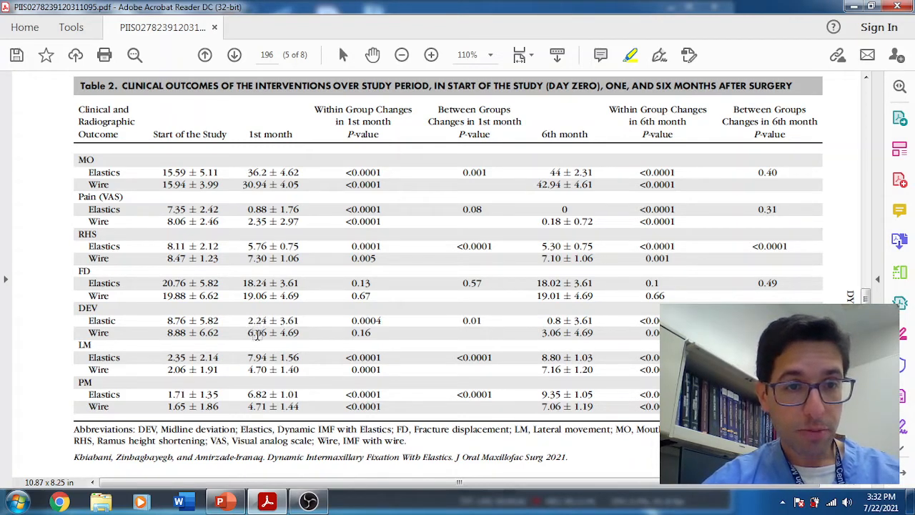
mouse_move(554, 326)
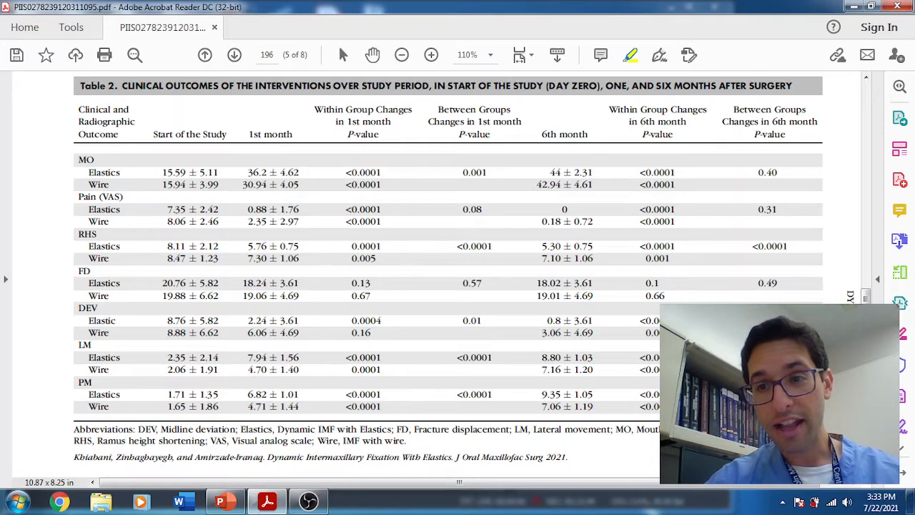
Step: Scroll through pages 197 and 198 past Figure 1, the Discussion and the Occlusion chart
scroll(down, 3)
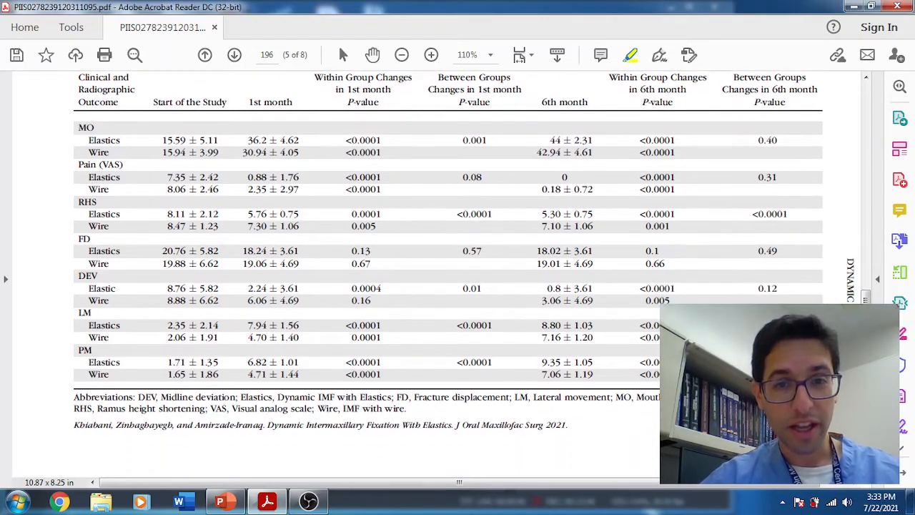
click(235, 54)
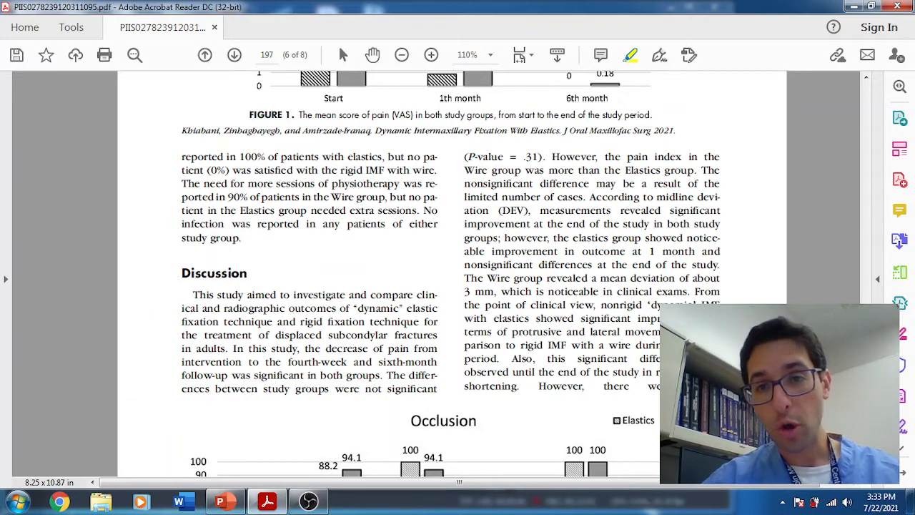
scroll(down, 3)
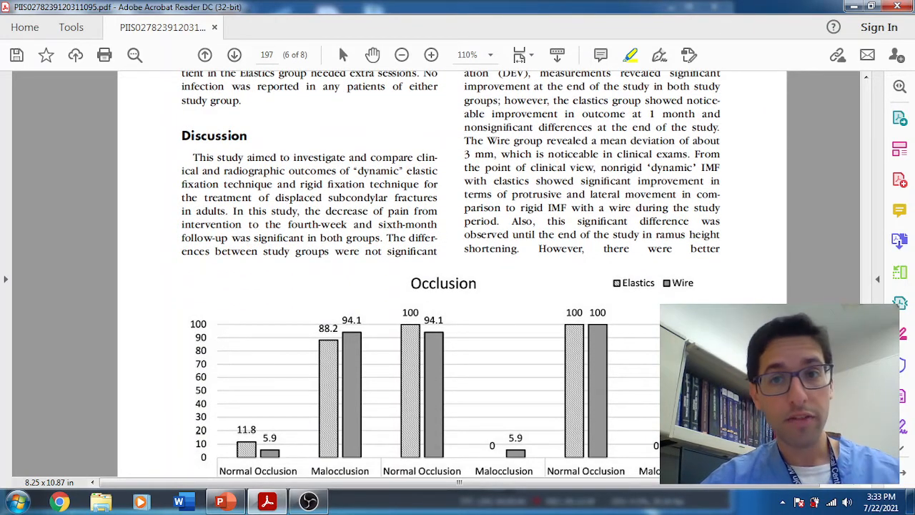
scroll(down, 3)
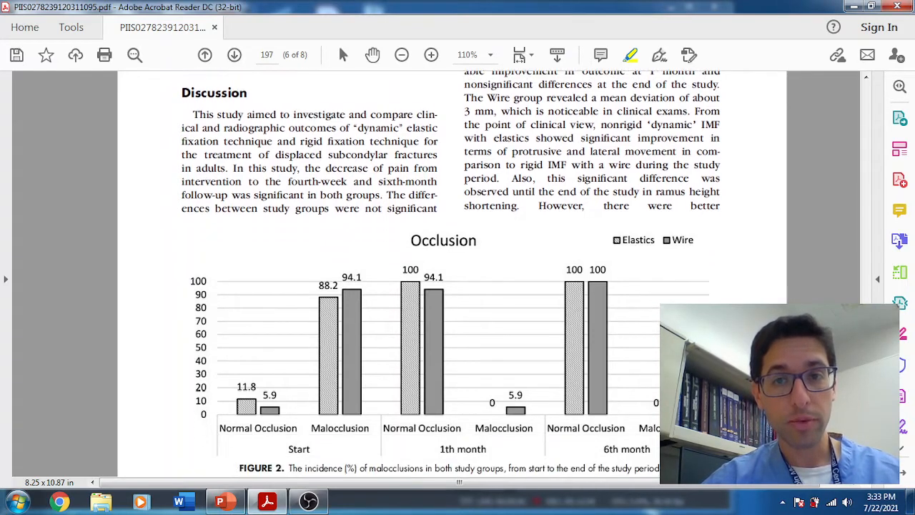
scroll(down, 3)
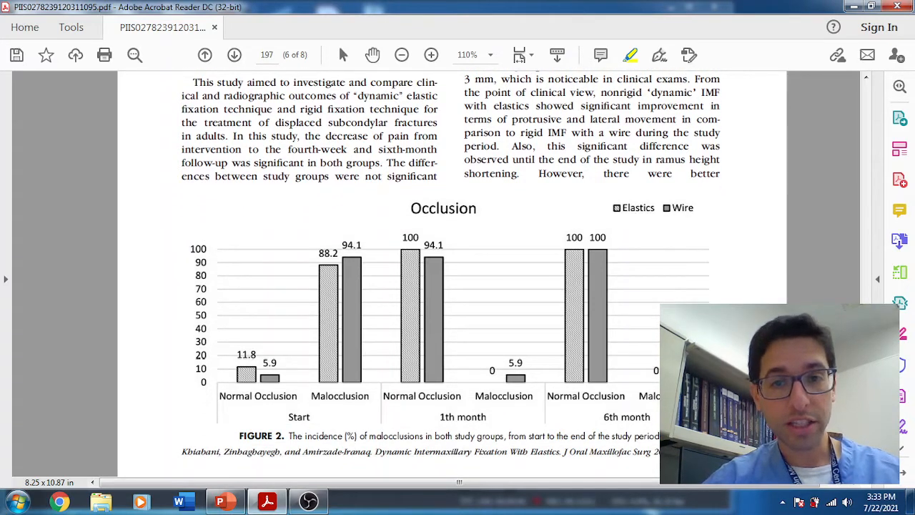
scroll(down, 3)
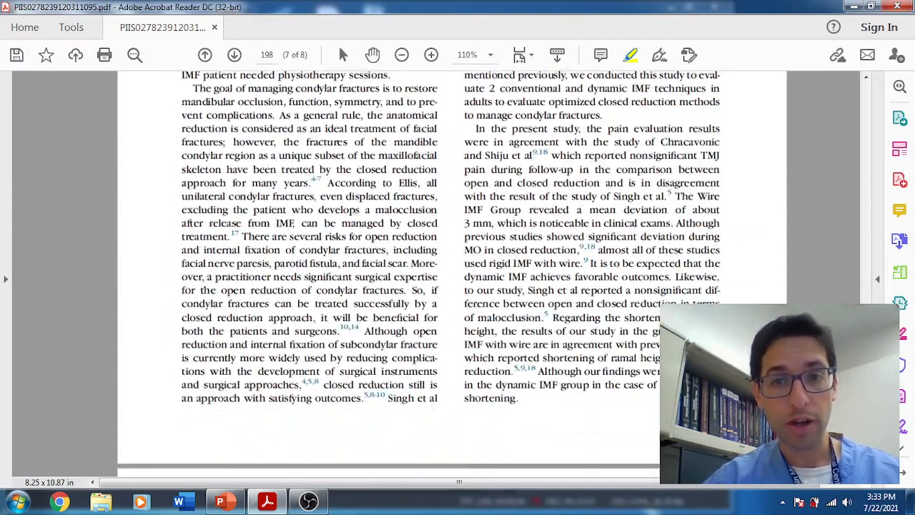
scroll(down, 3)
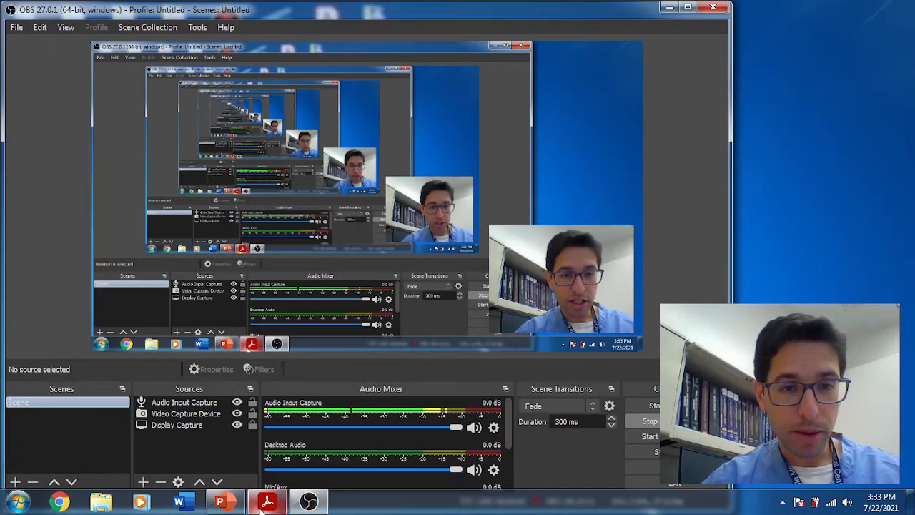
Step: Switch to the PowerPoint presentation showing slide 2, the 3D skull scan with an arrow
click(223, 500)
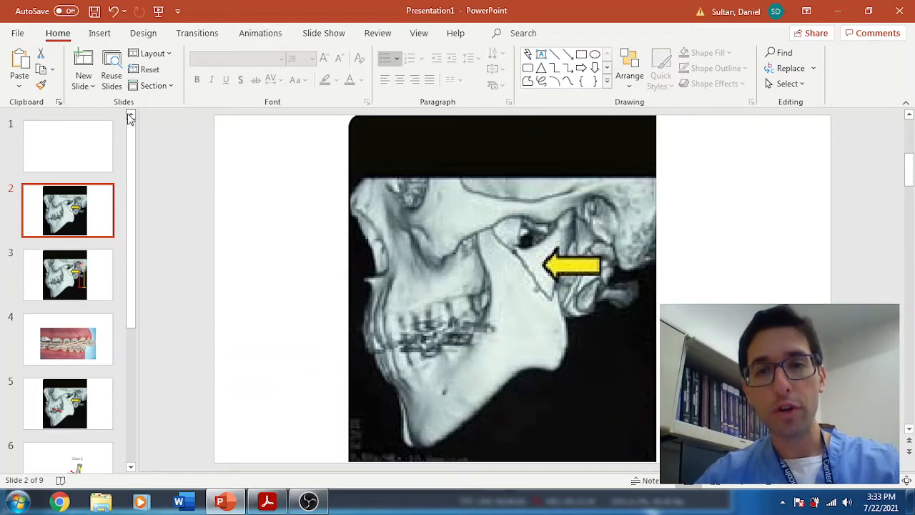
mouse_move(563, 246)
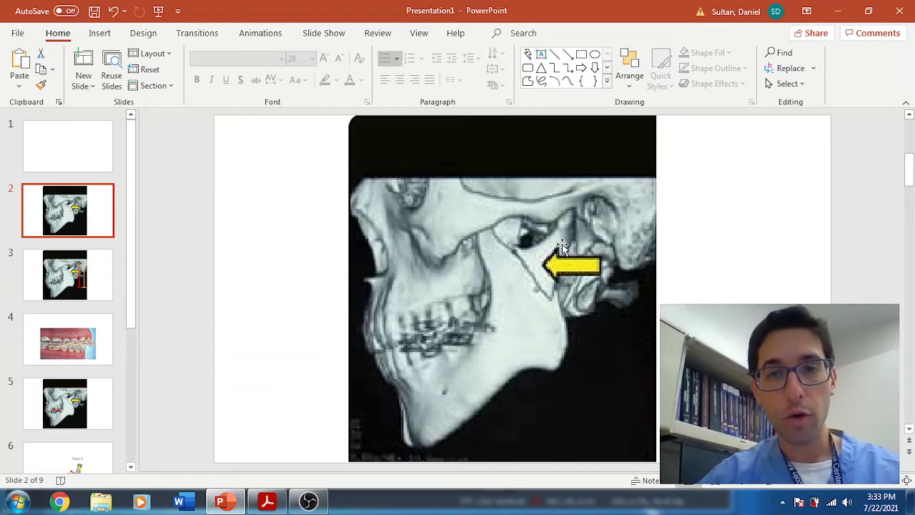
mouse_move(542, 284)
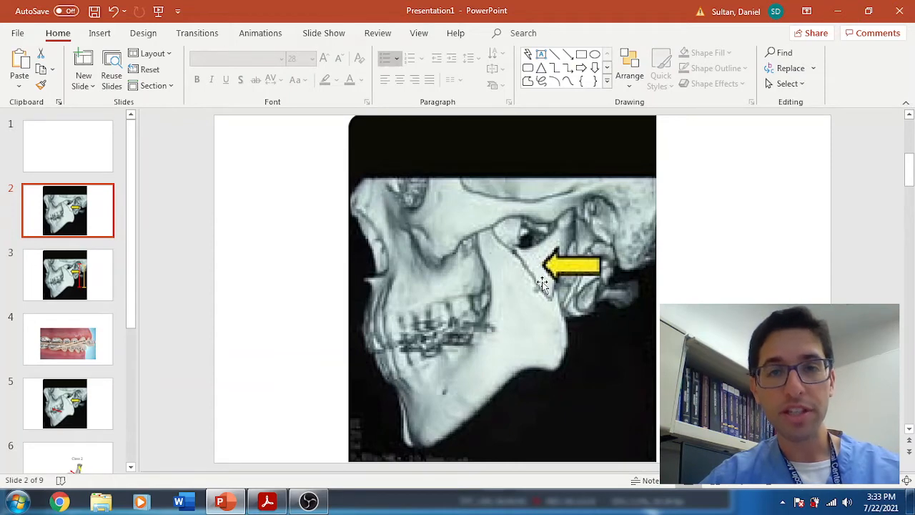
mouse_move(550, 303)
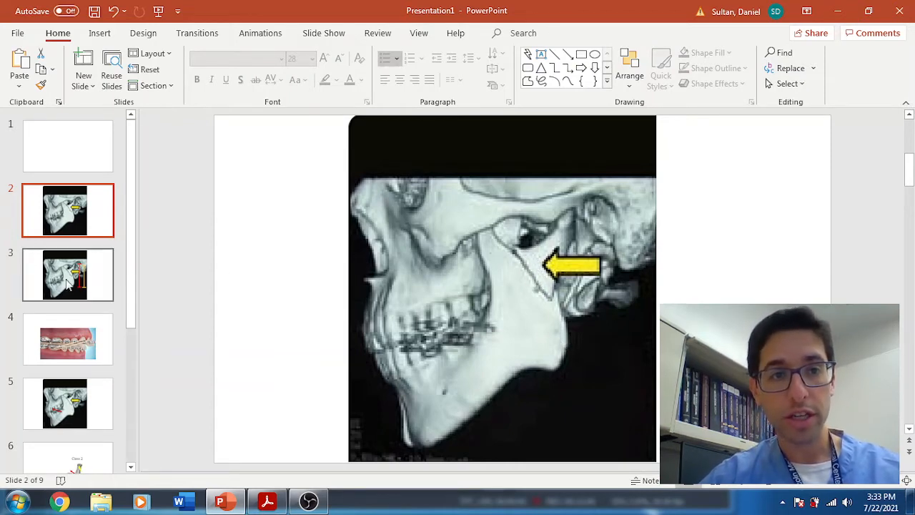
Step: Show slide 3, the skull scan with red and yellow vertical height markers
click(67, 274)
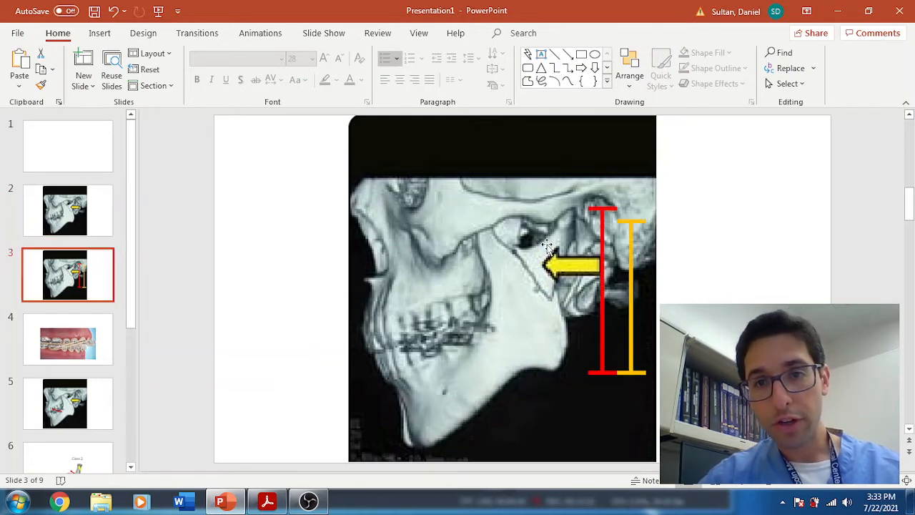
mouse_move(585, 206)
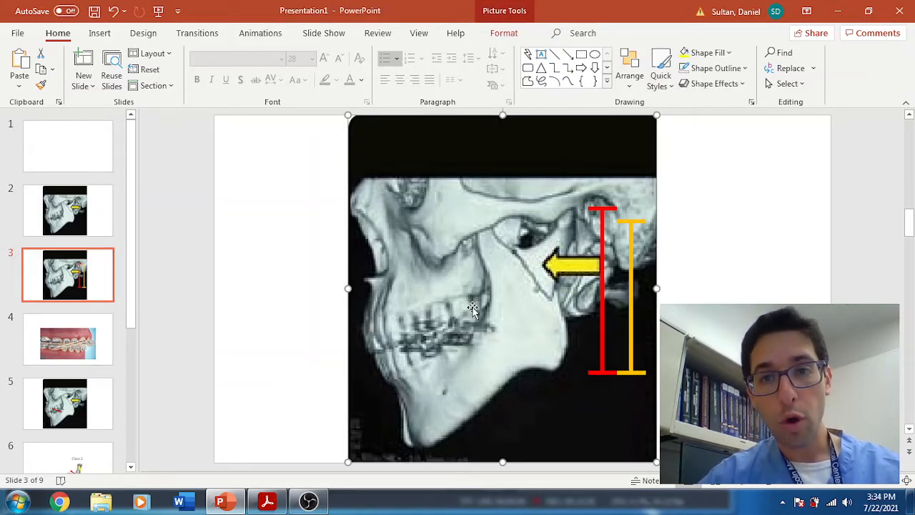
mouse_move(483, 350)
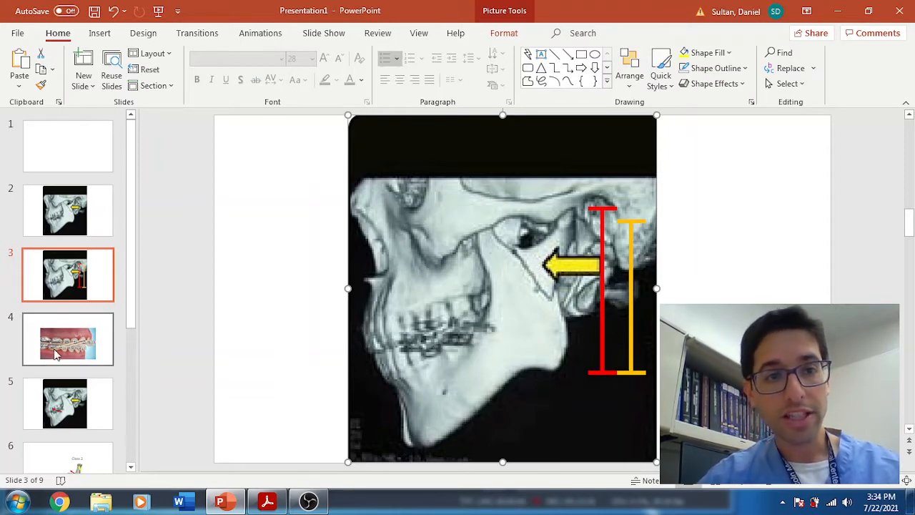
mouse_move(46, 357)
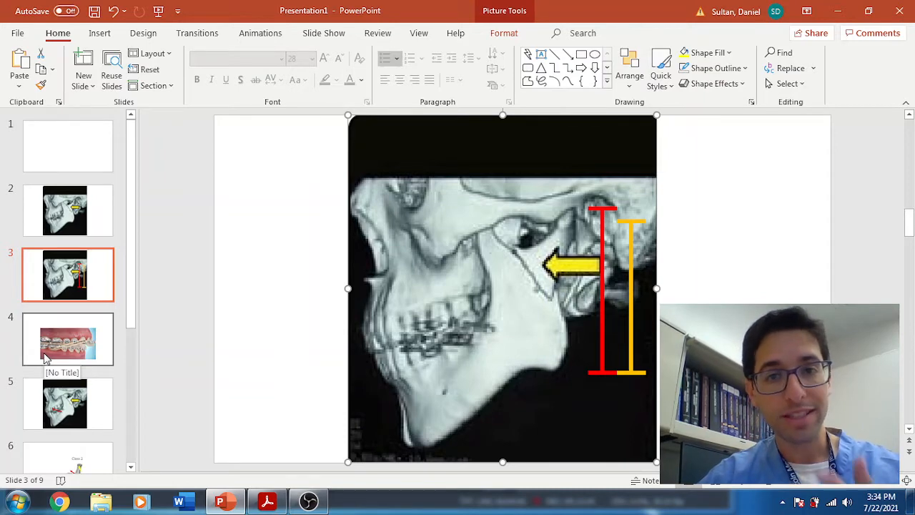
Step: Show slide 4, the close-up photo of braces with elastic bands
click(68, 338)
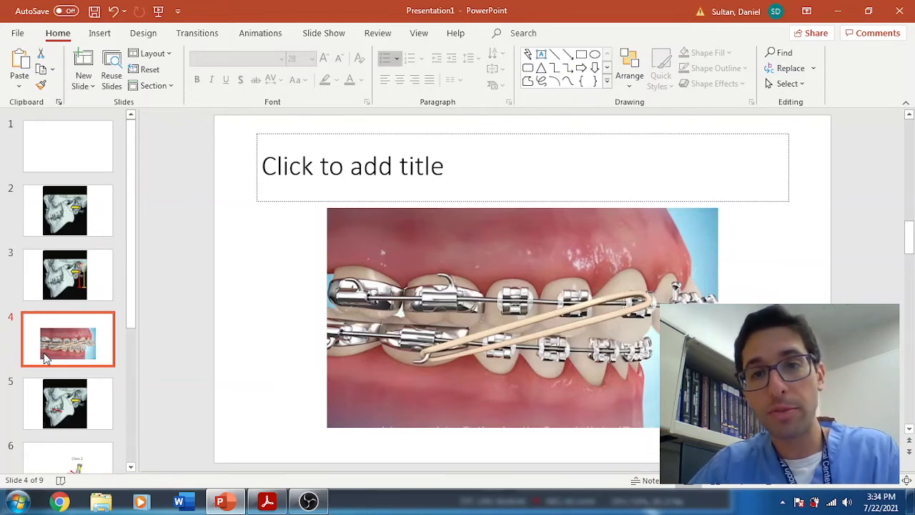
mouse_move(441, 369)
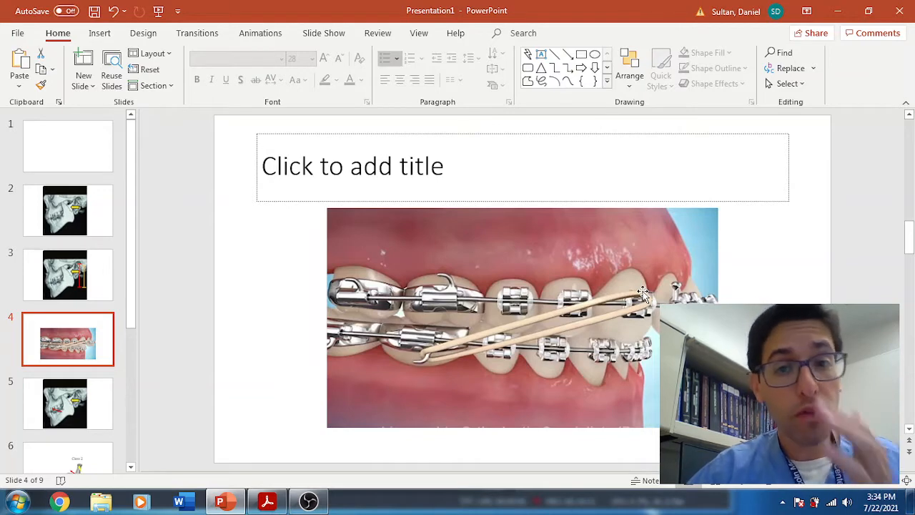
mouse_move(470, 375)
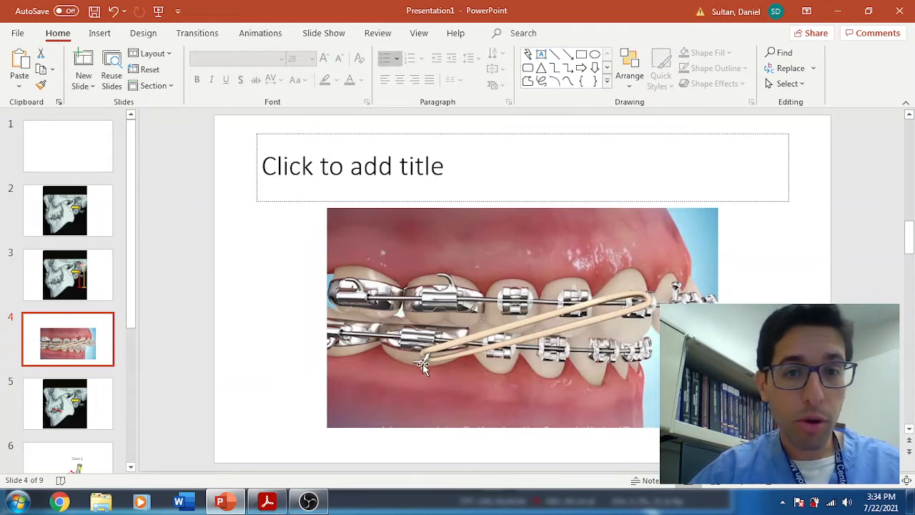
mouse_move(422, 336)
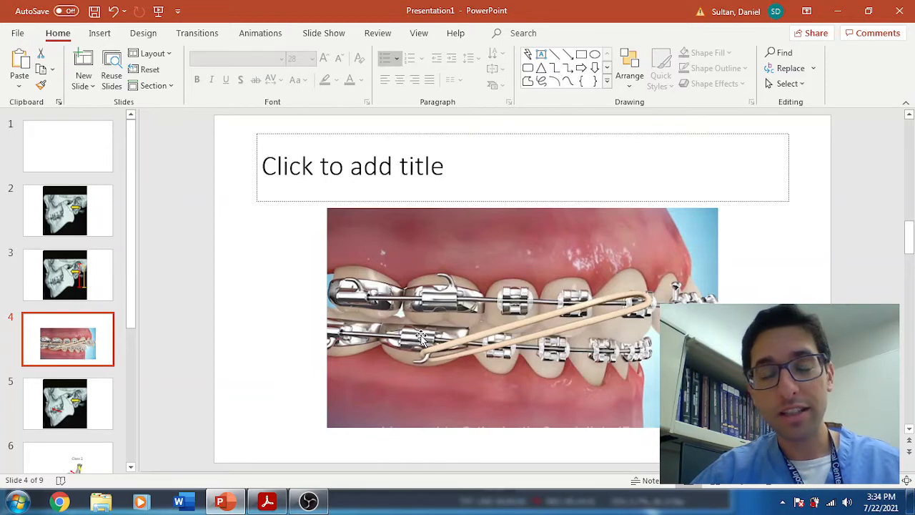
mouse_move(754, 215)
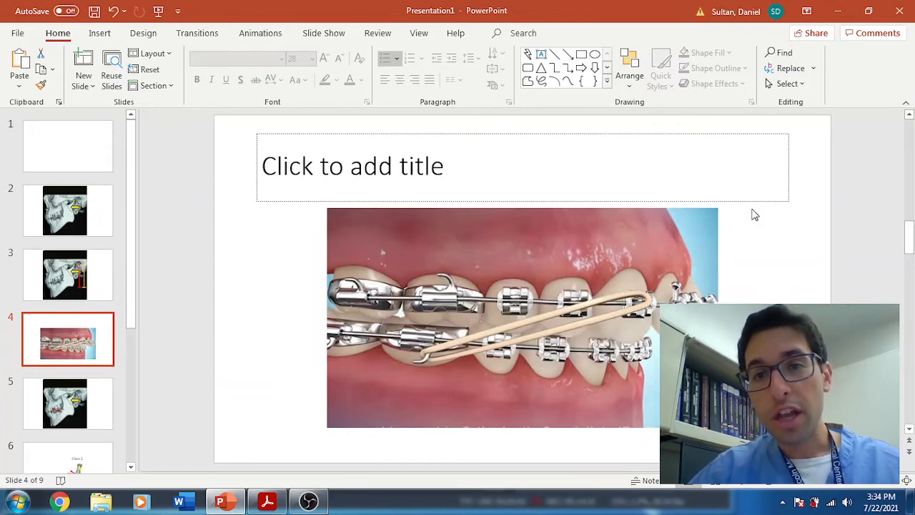
mouse_move(635, 256)
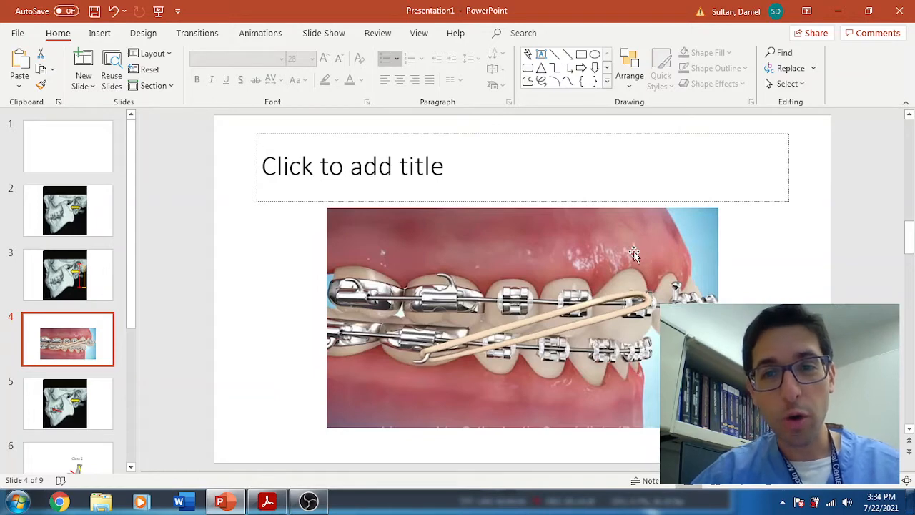
mouse_move(409, 366)
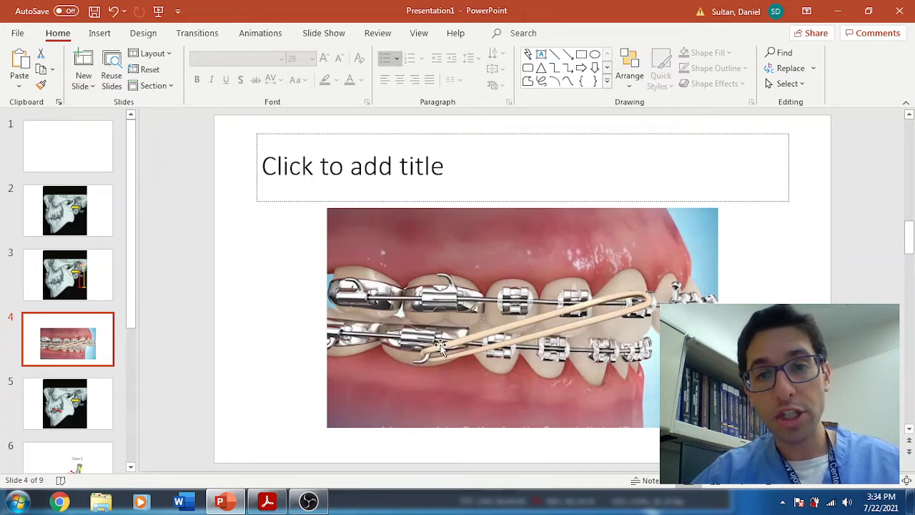
mouse_move(463, 356)
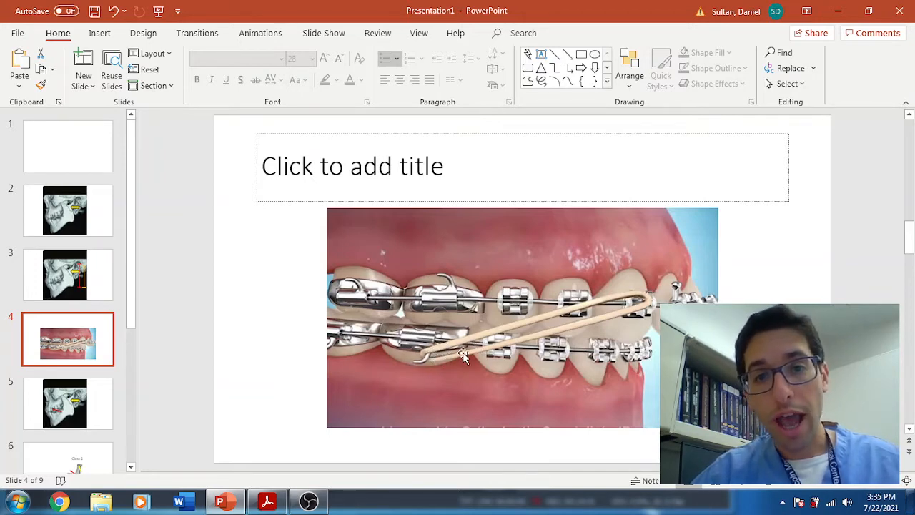
mouse_move(426, 358)
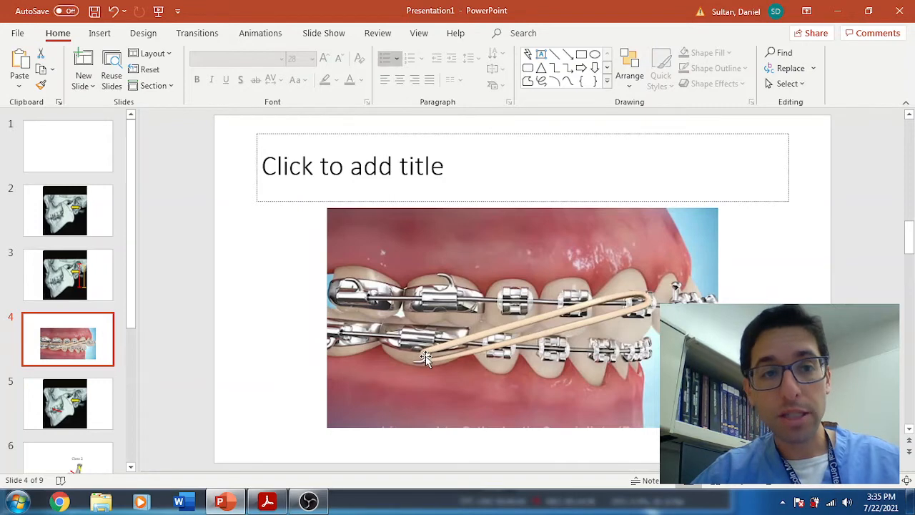
Step: Show slide 5, the skull scan with the red arrow along the lower jaw
click(69, 403)
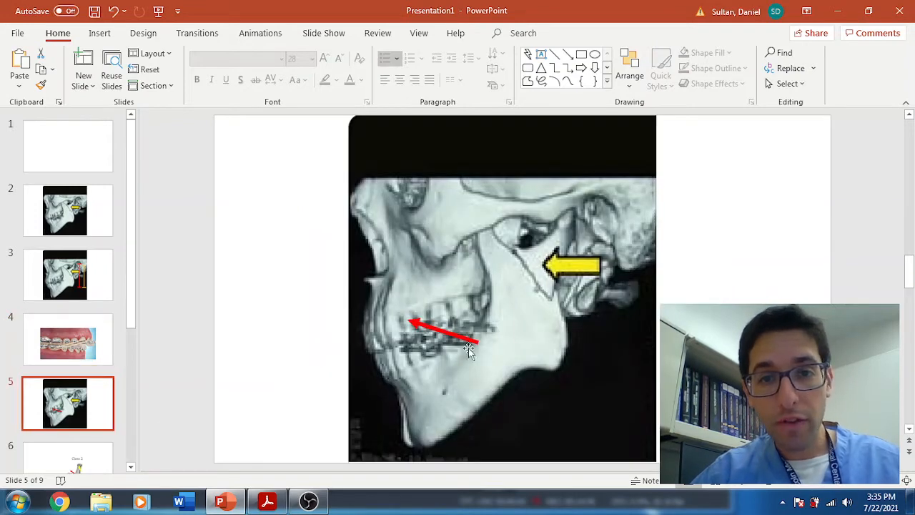
mouse_move(477, 347)
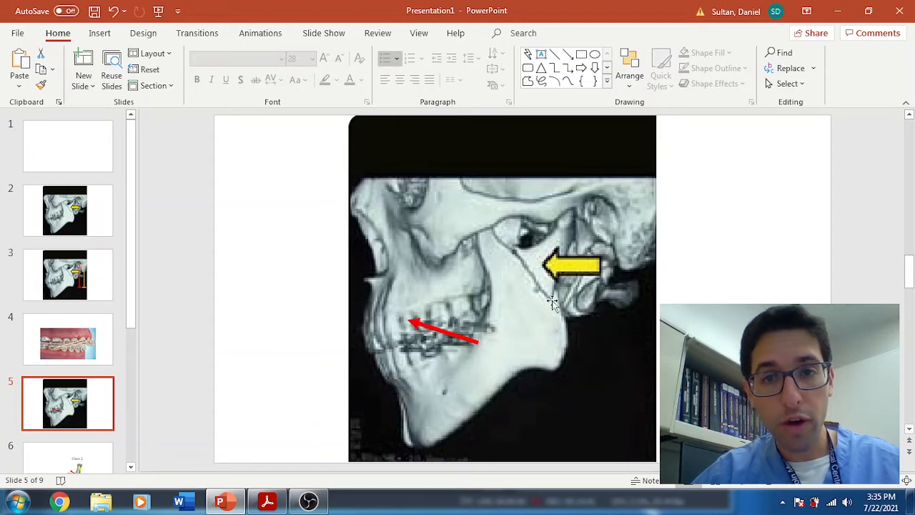
mouse_move(545, 291)
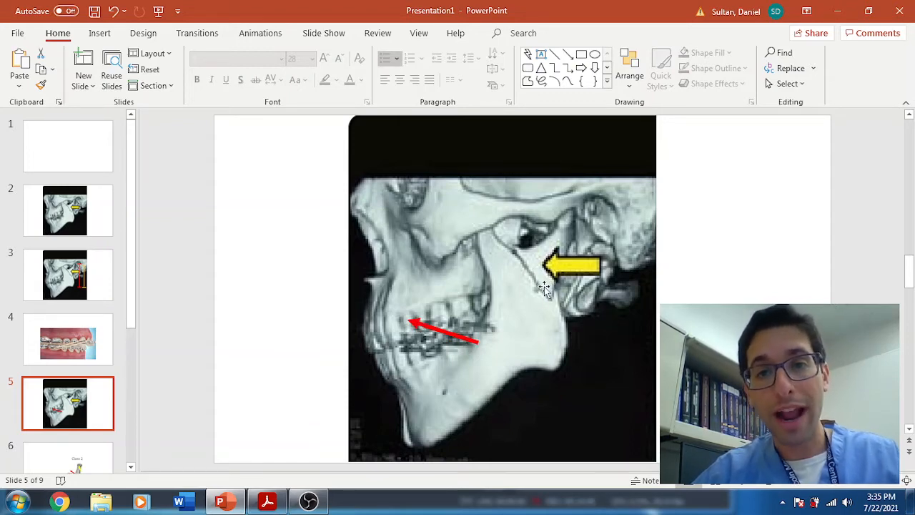
mouse_move(526, 280)
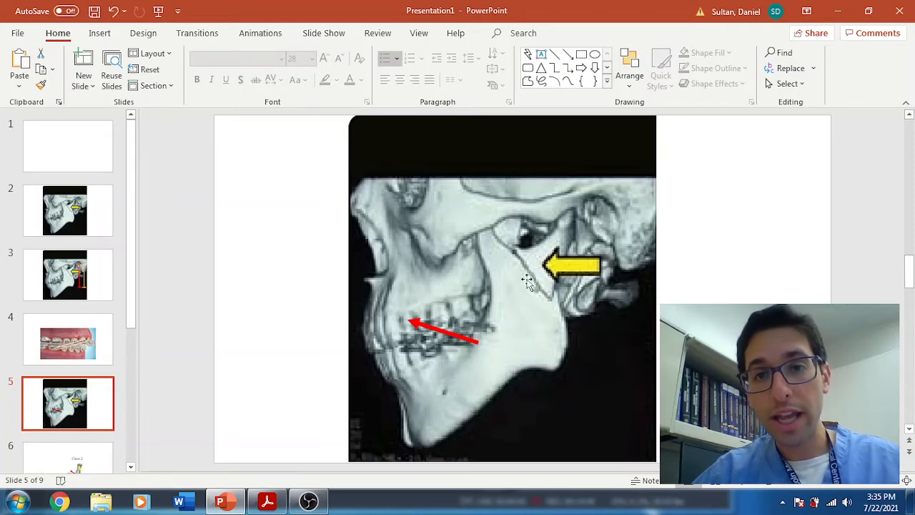
mouse_move(537, 291)
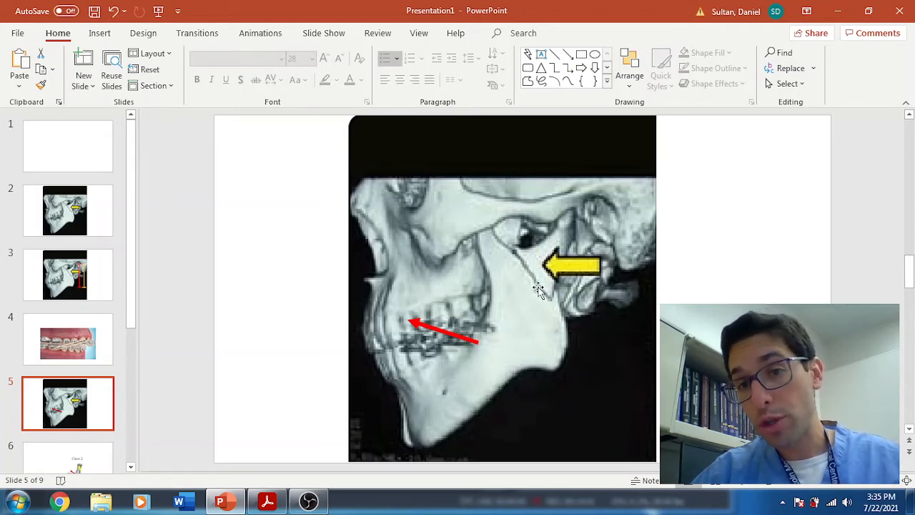
mouse_move(585, 237)
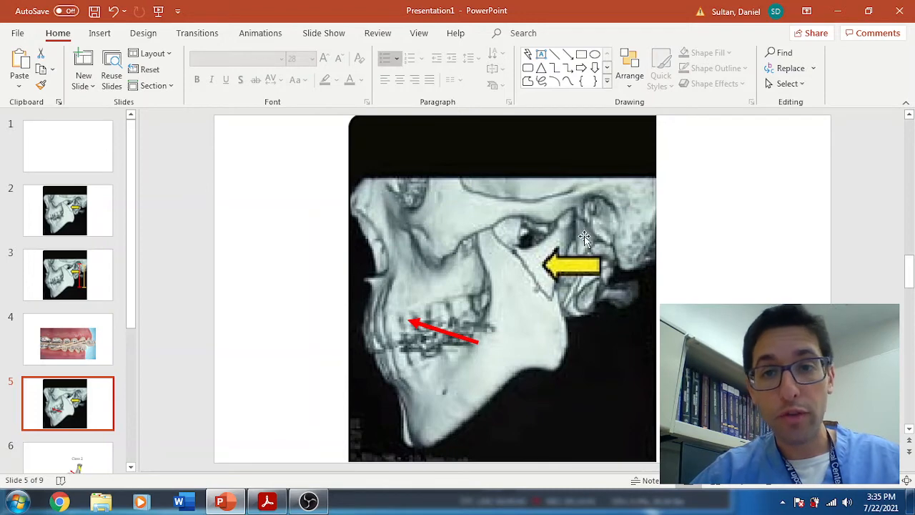
mouse_move(572, 183)
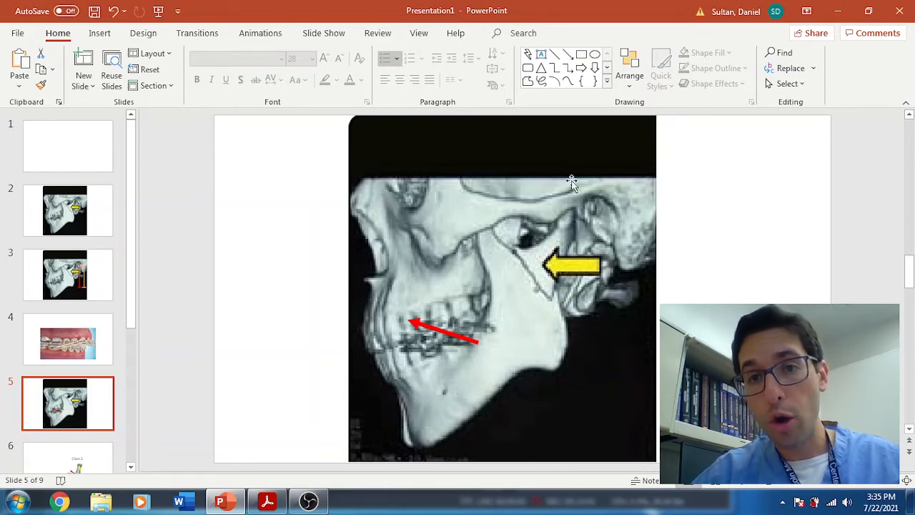
mouse_move(121, 312)
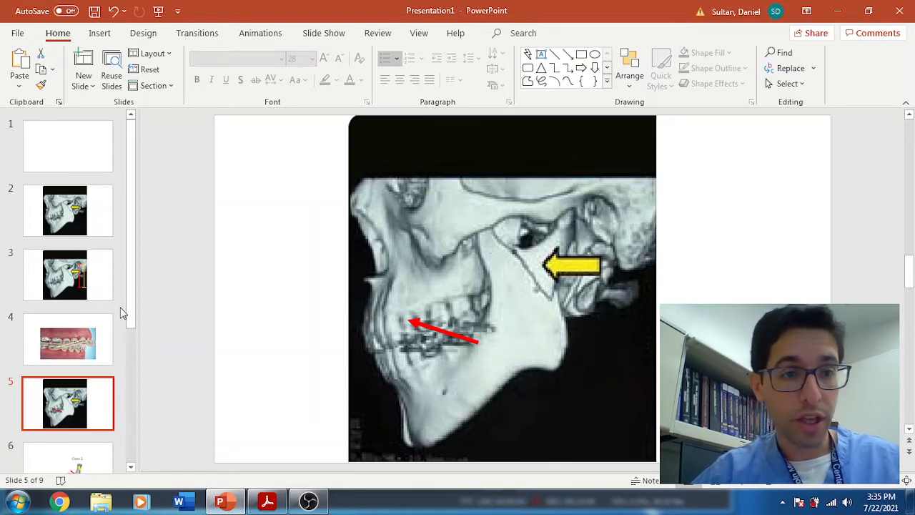
Step: Step through the Class 2 and Class 3 jaw slides, then return to slide 5's skull scan
click(69, 404)
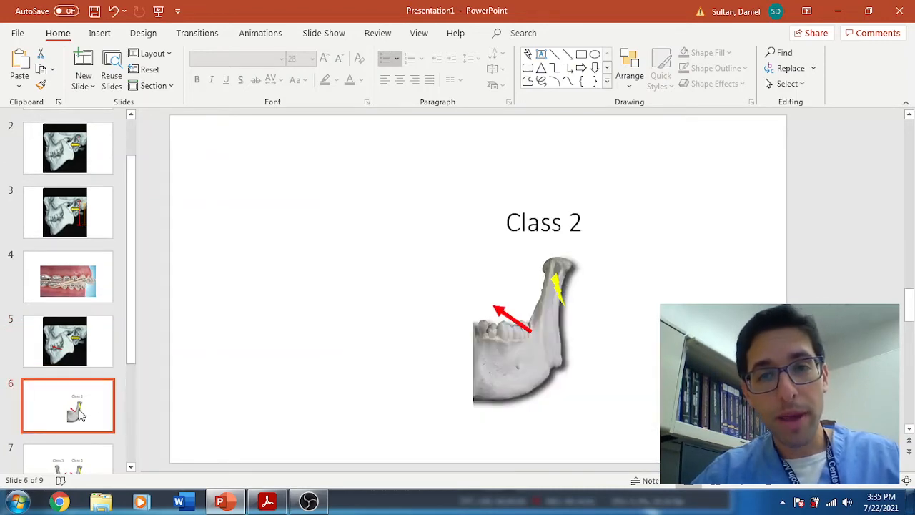
mouse_move(425, 355)
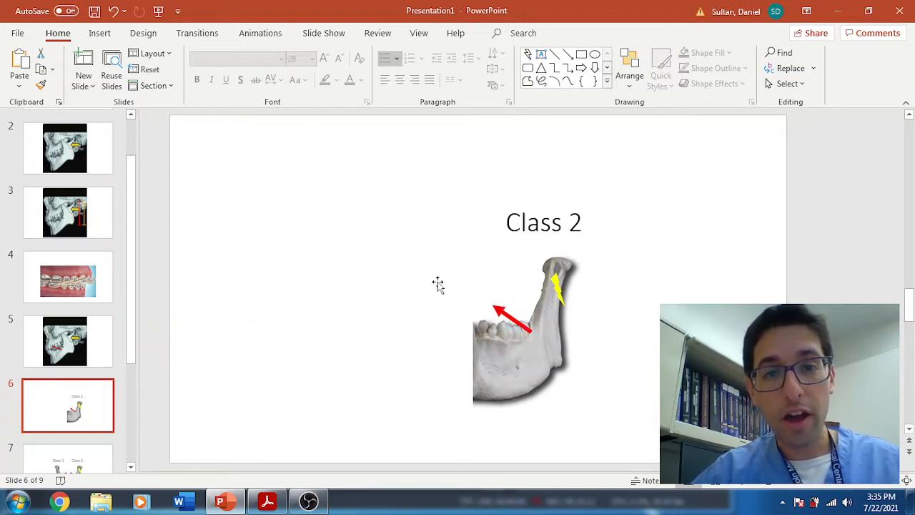
mouse_move(193, 344)
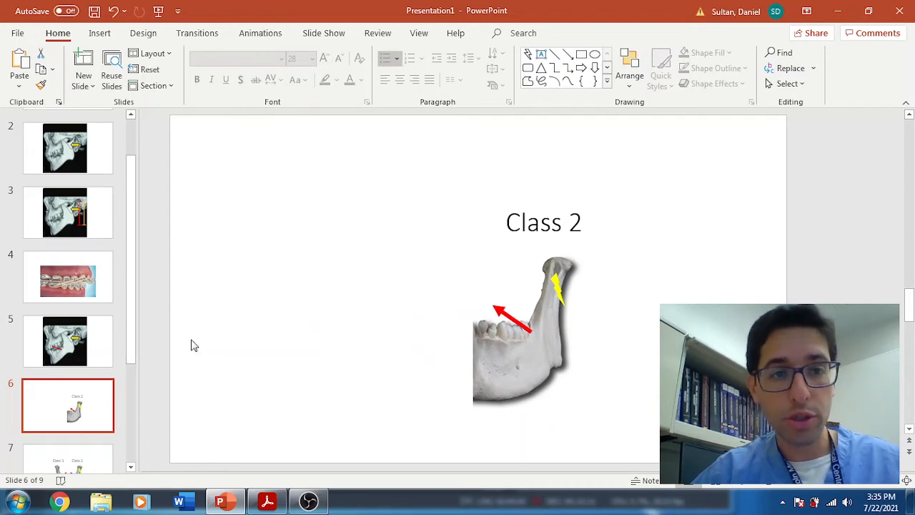
scroll(down, 3)
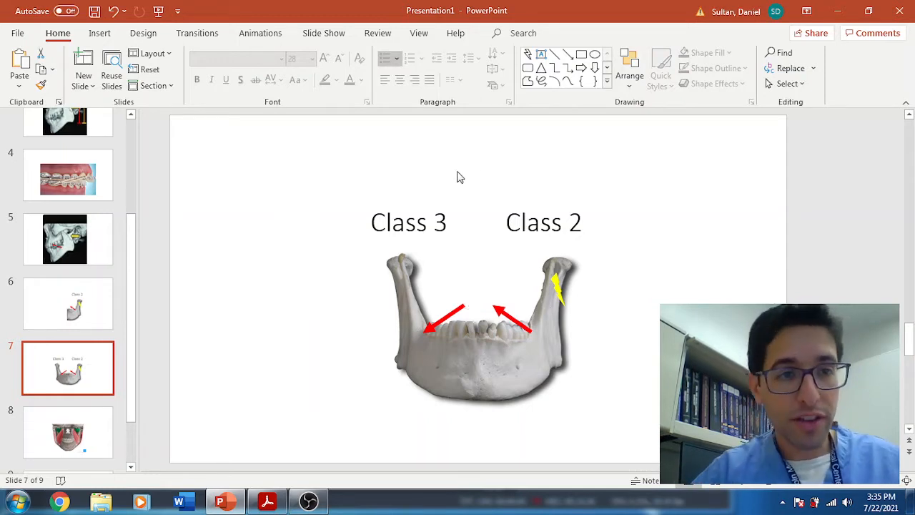
click(66, 238)
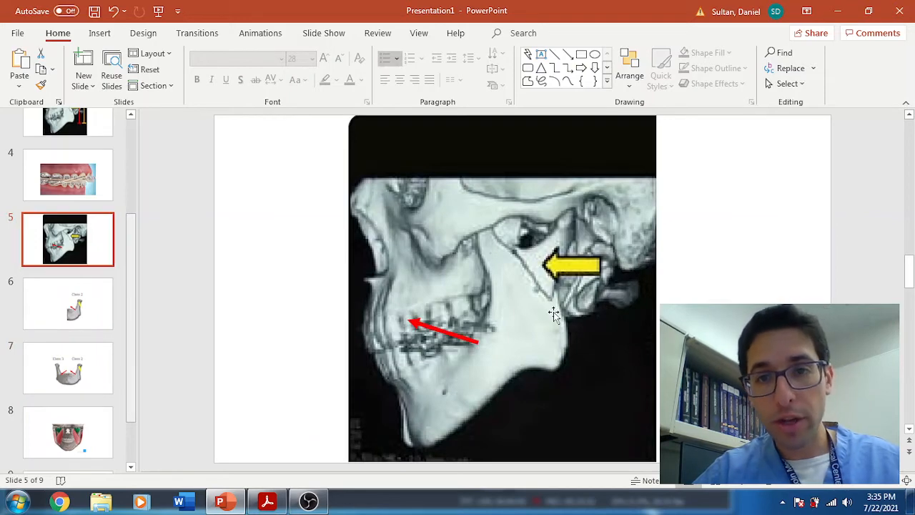
mouse_move(522, 260)
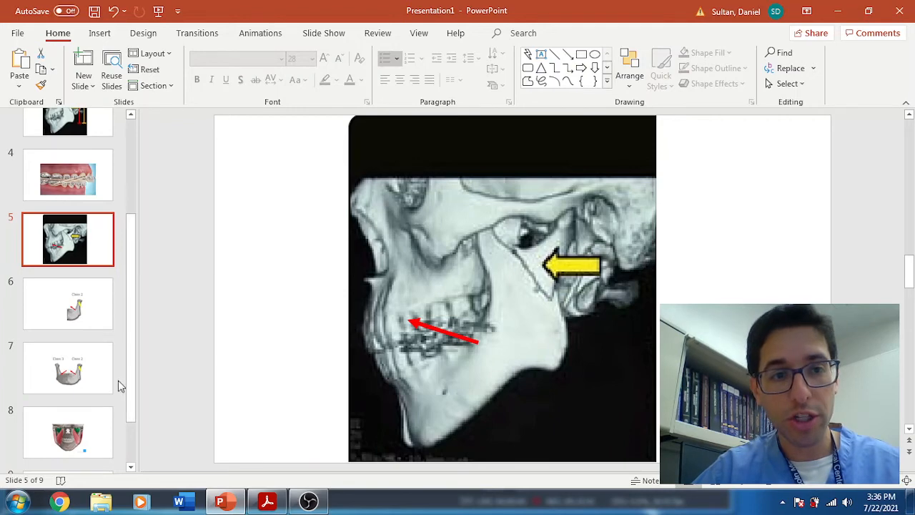
Step: Show slide 7, the mandible diagram labelled Class 3 and Class 2 with red arrows
click(67, 368)
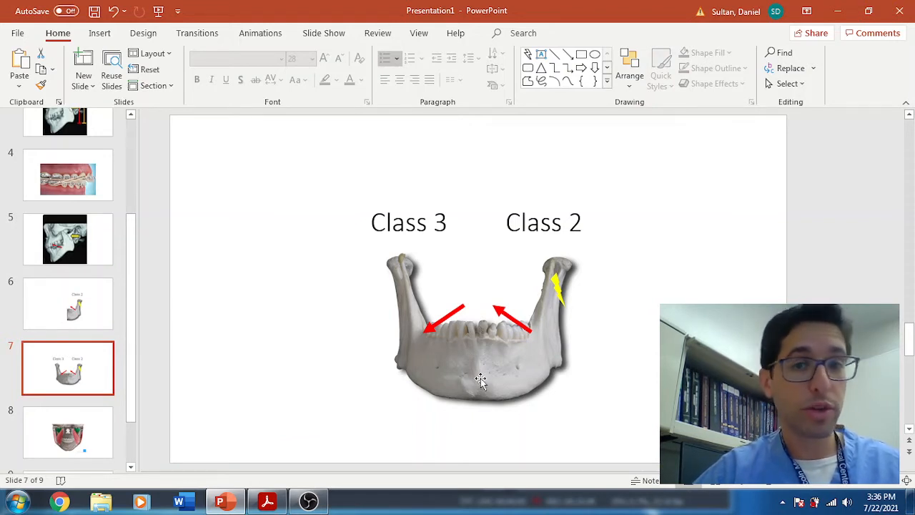
mouse_move(486, 332)
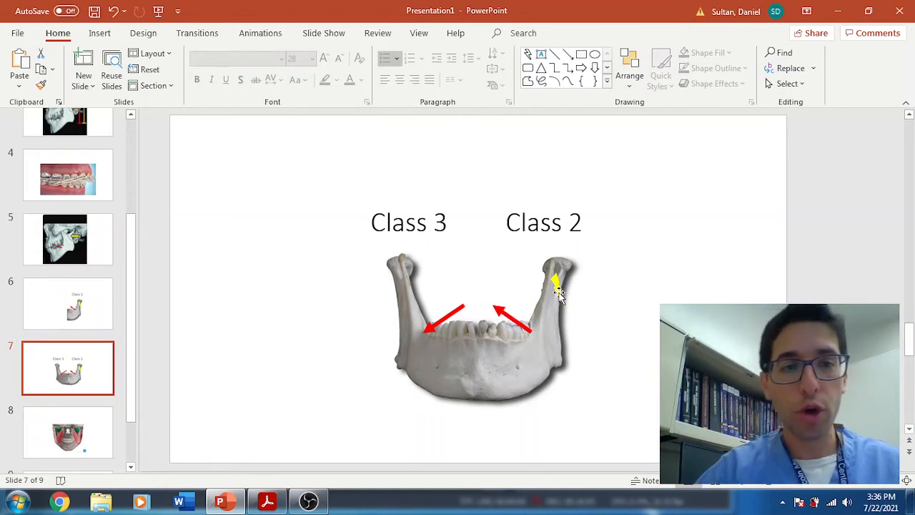
Step: Show slide 8, the front skull view with green regions and red muscles
click(69, 432)
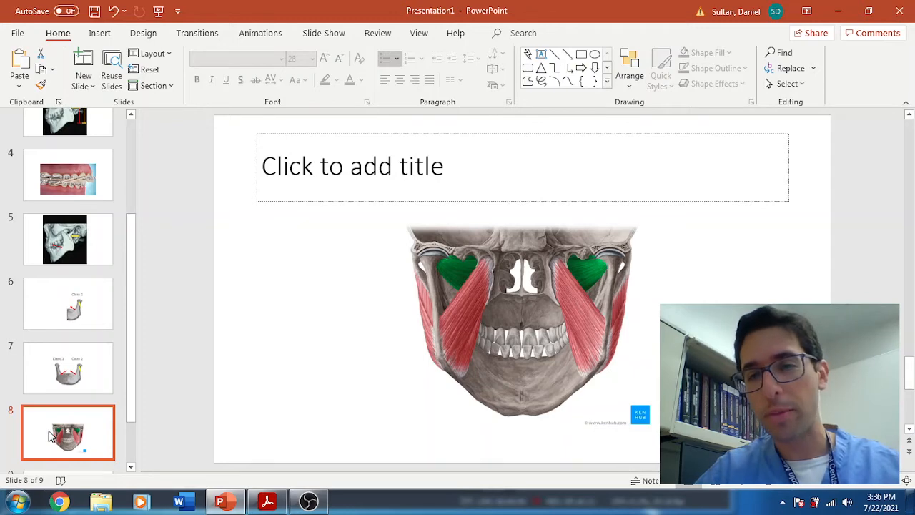
mouse_move(136, 289)
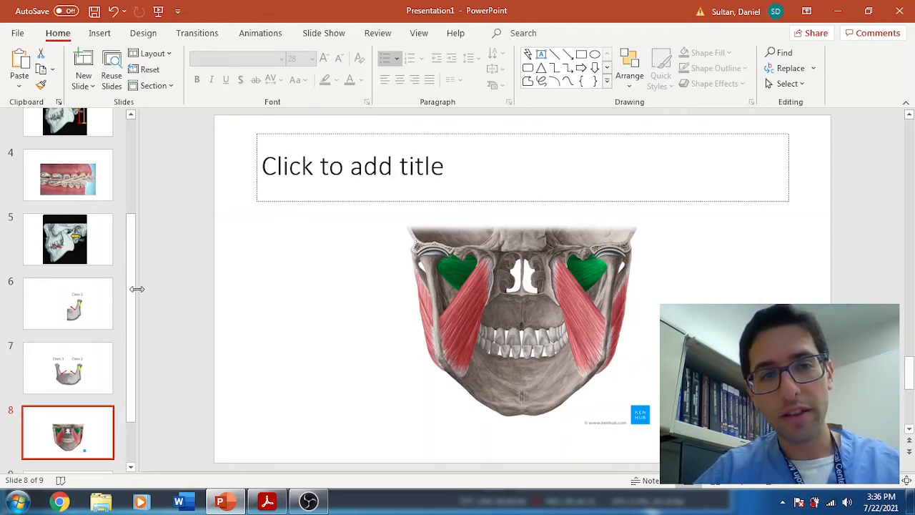
mouse_move(132, 293)
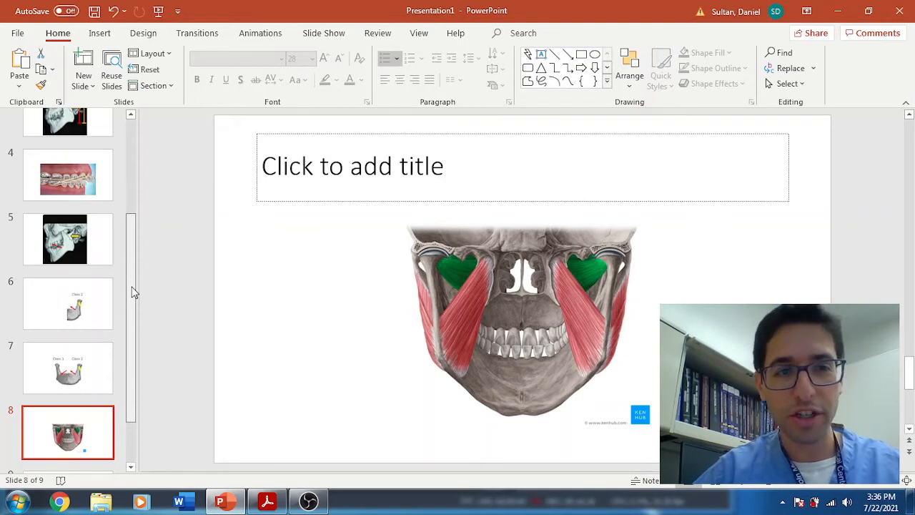
Step: Show slide 9, the Strasbourg Osteosynthesis Research Group condylar fracture classification
click(68, 434)
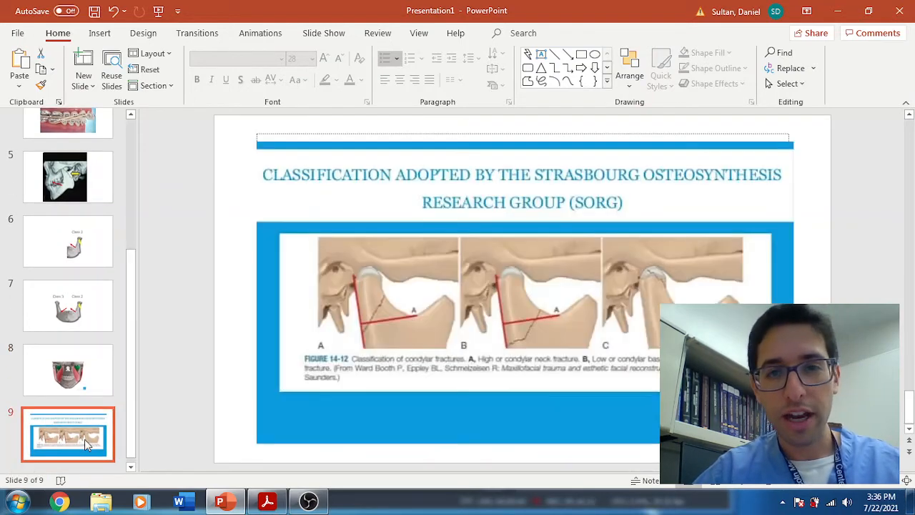
mouse_move(363, 323)
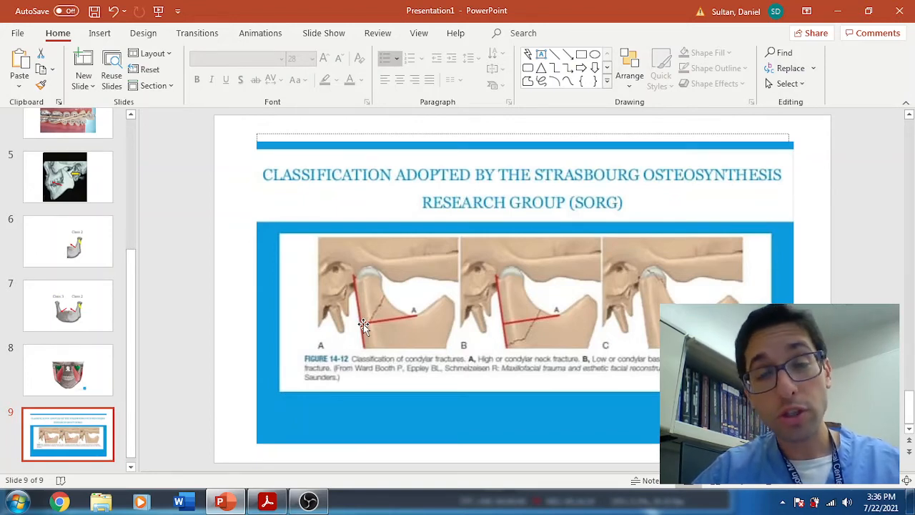
mouse_move(436, 286)
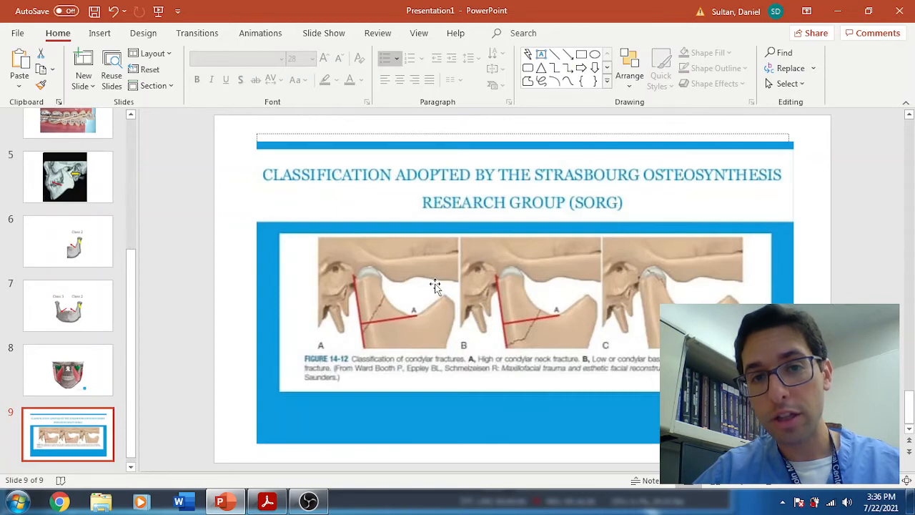
mouse_move(361, 294)
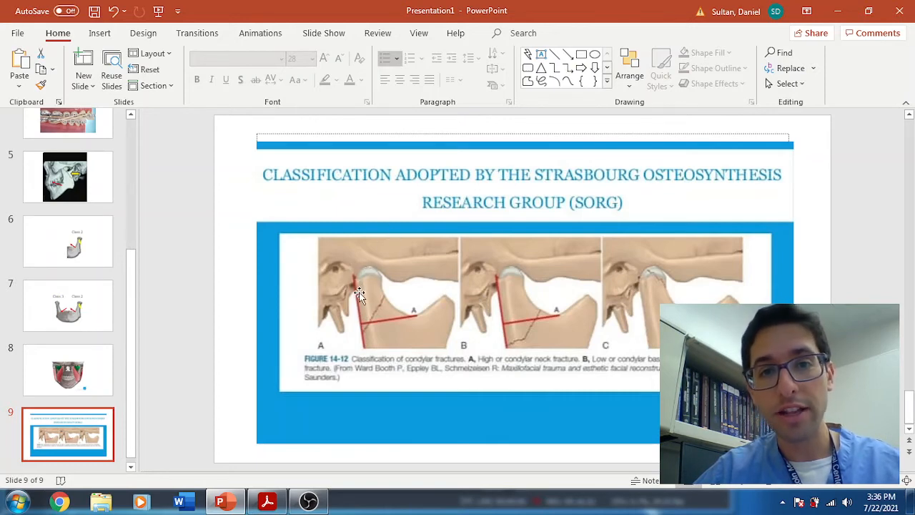
mouse_move(383, 338)
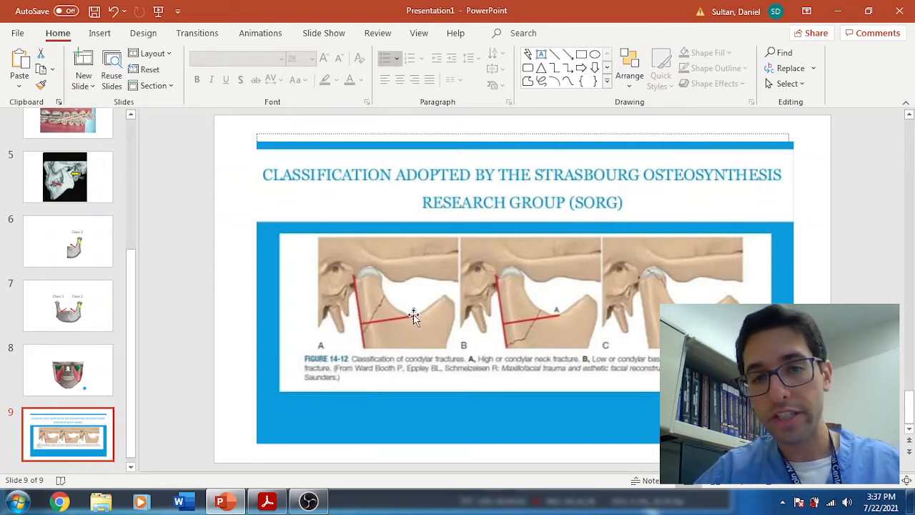
mouse_move(361, 341)
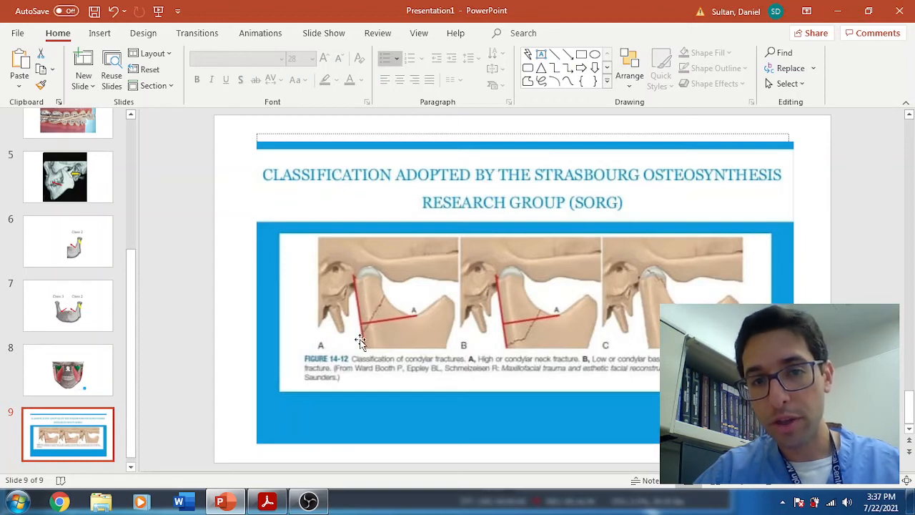
mouse_move(360, 343)
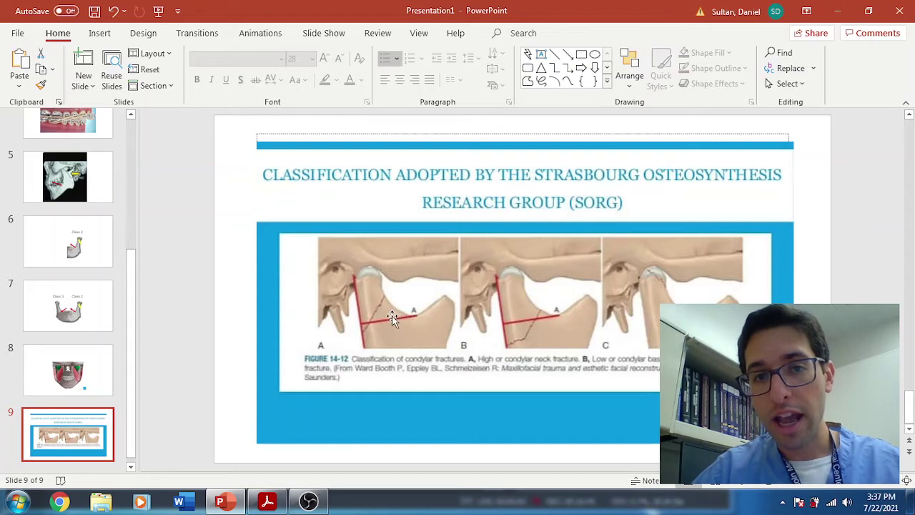
mouse_move(380, 309)
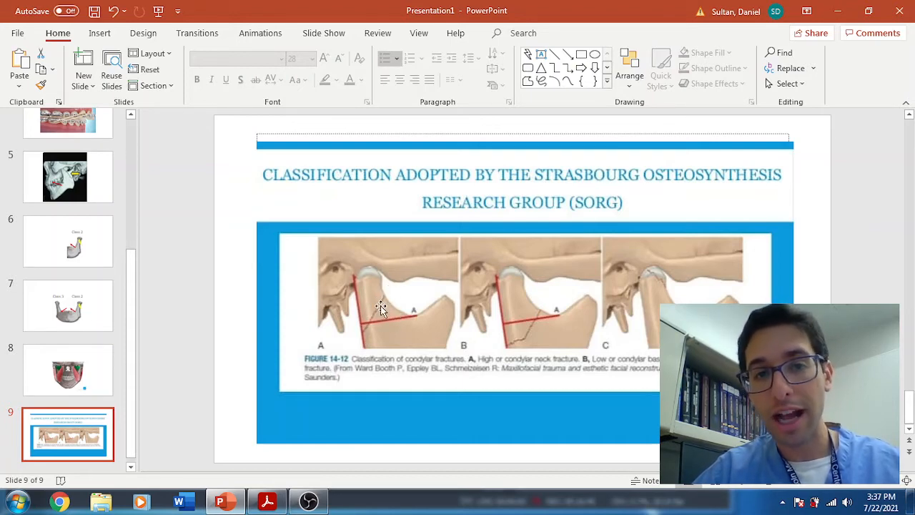
mouse_move(537, 317)
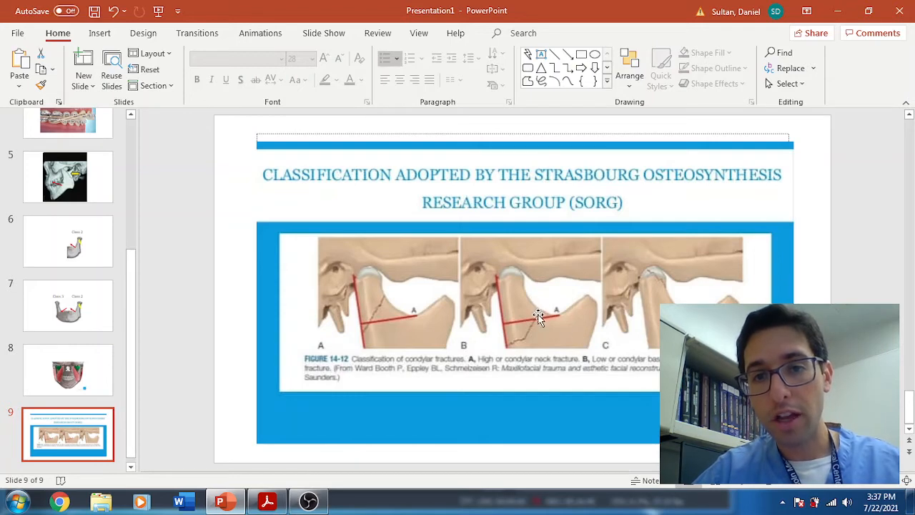
mouse_move(526, 341)
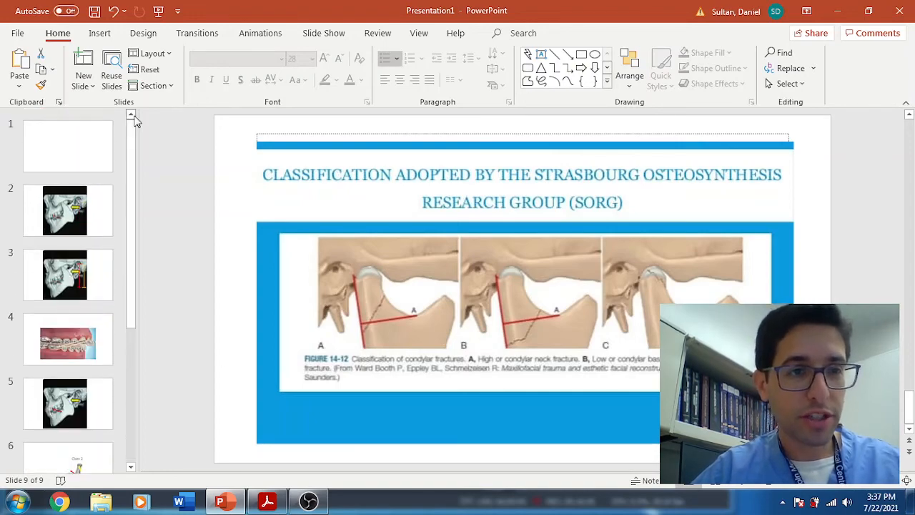
Step: Return to the article PDF in Acrobat Reader and scroll up to its title page
click(308, 500)
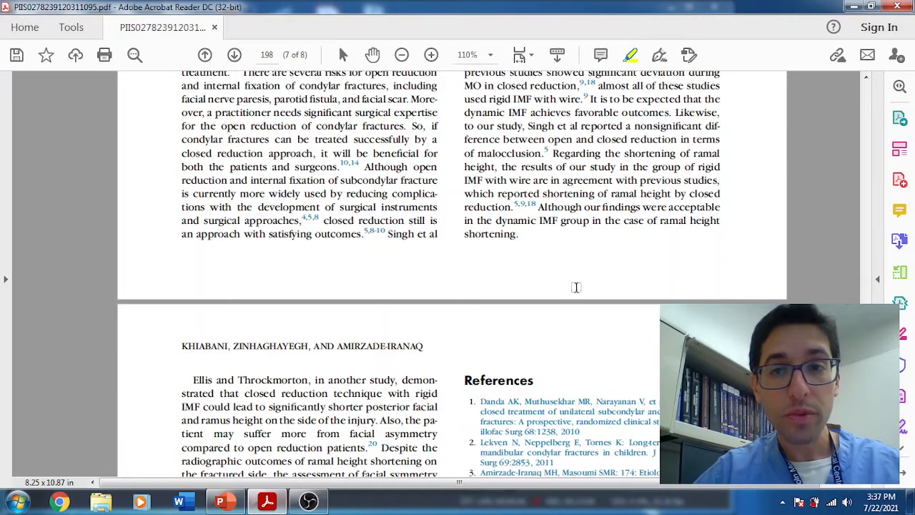
scroll(up, 3)
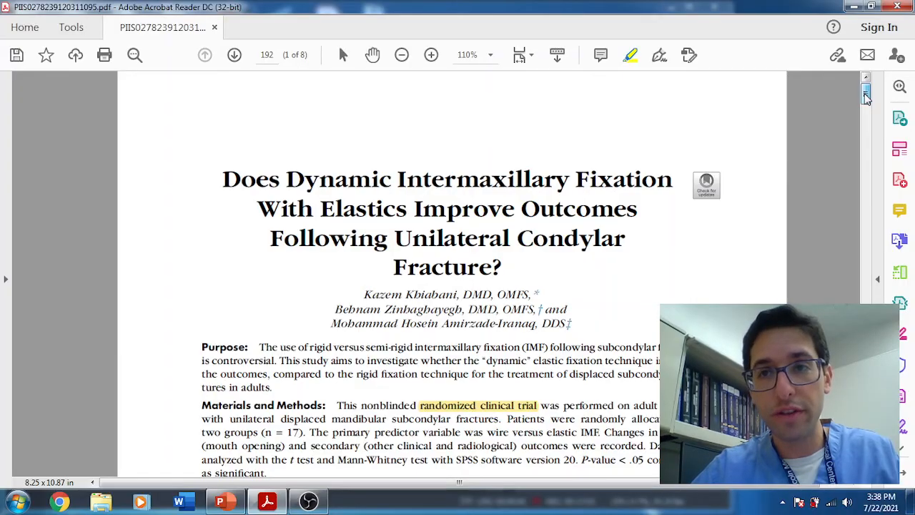
scroll(down, 3)
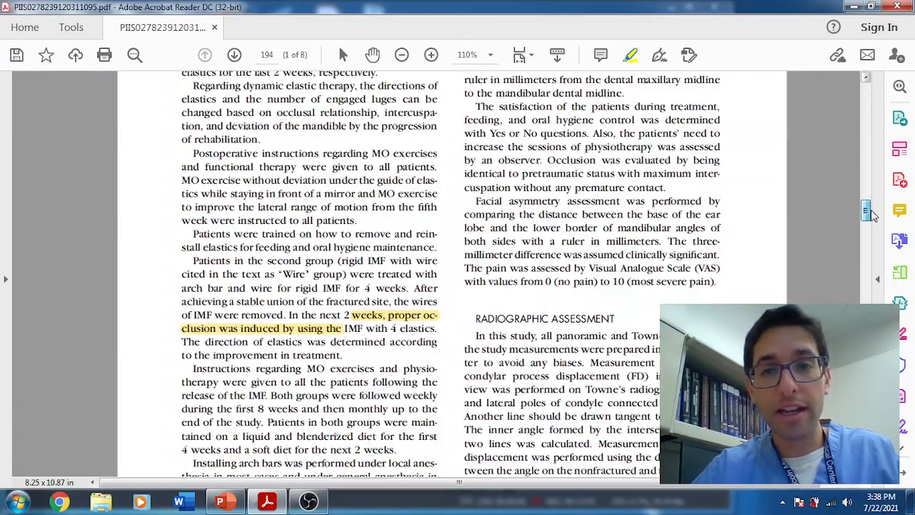
scroll(down, 3)
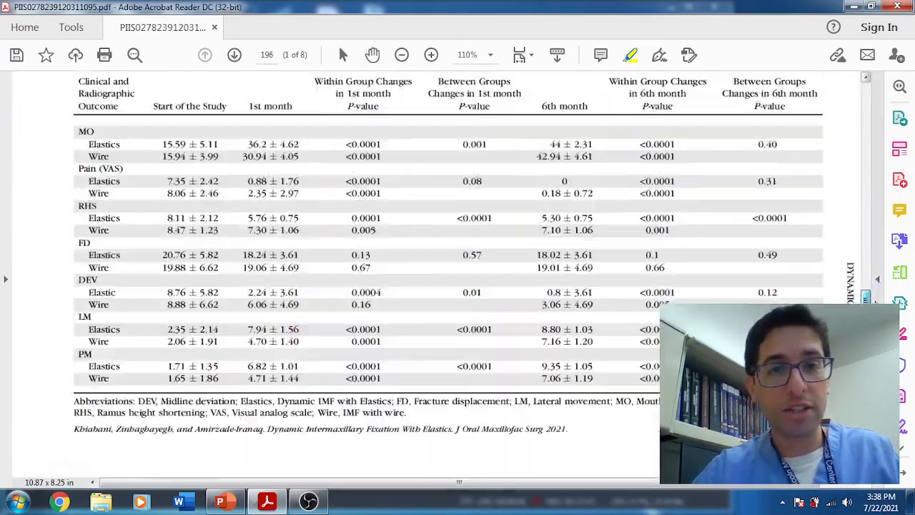
scroll(up, 3)
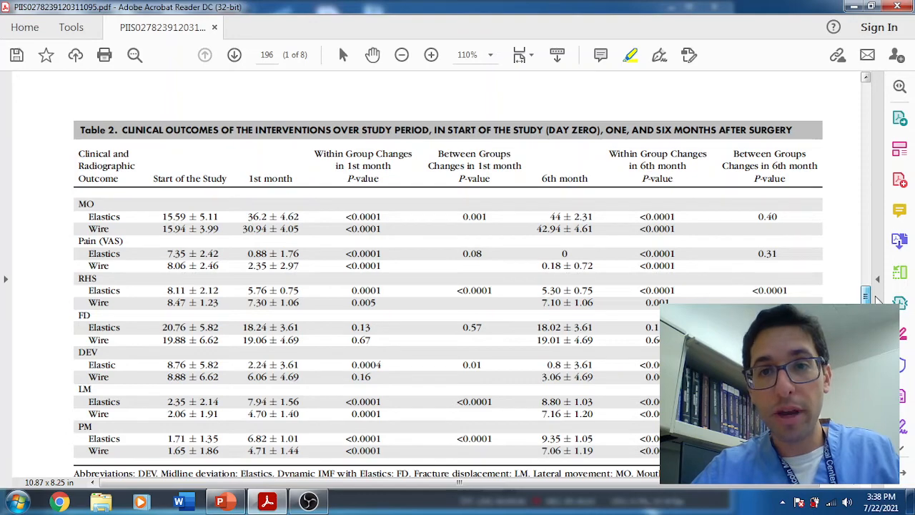
scroll(up, 3)
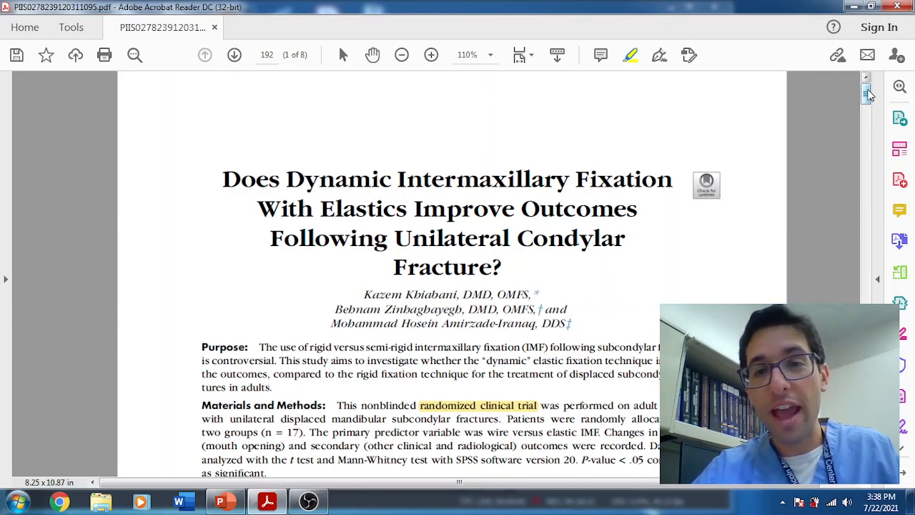
scroll(down, 3)
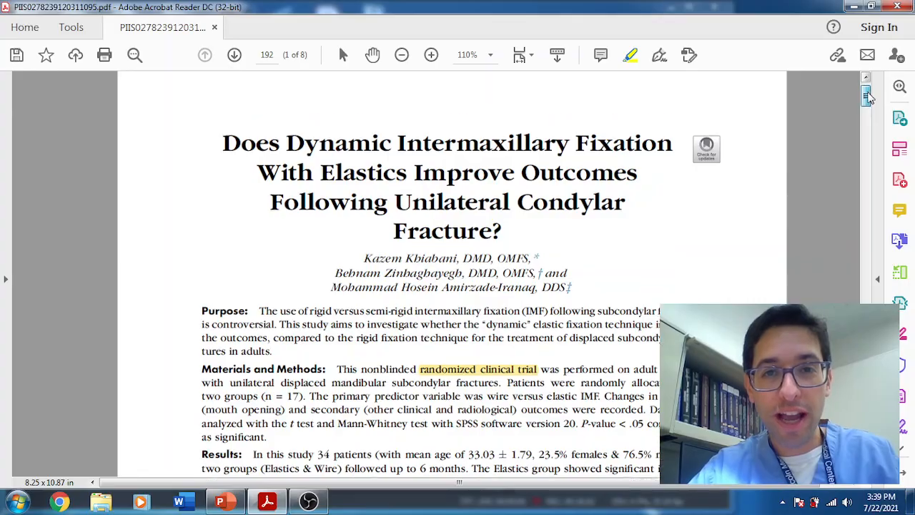
scroll(down, 3)
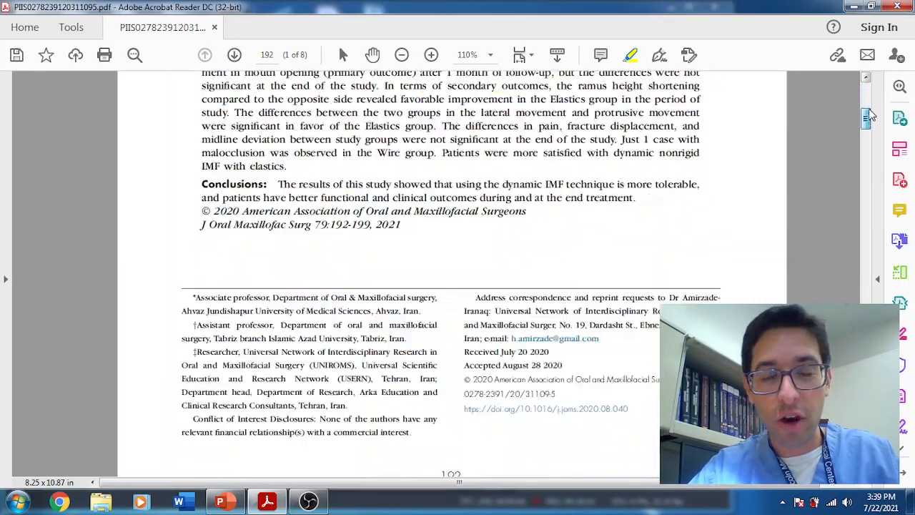
scroll(down, 3)
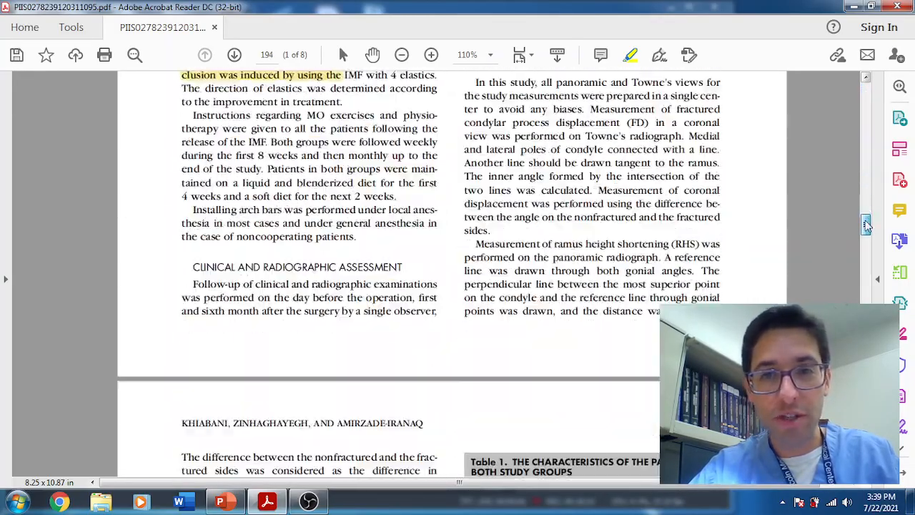
scroll(down, 3)
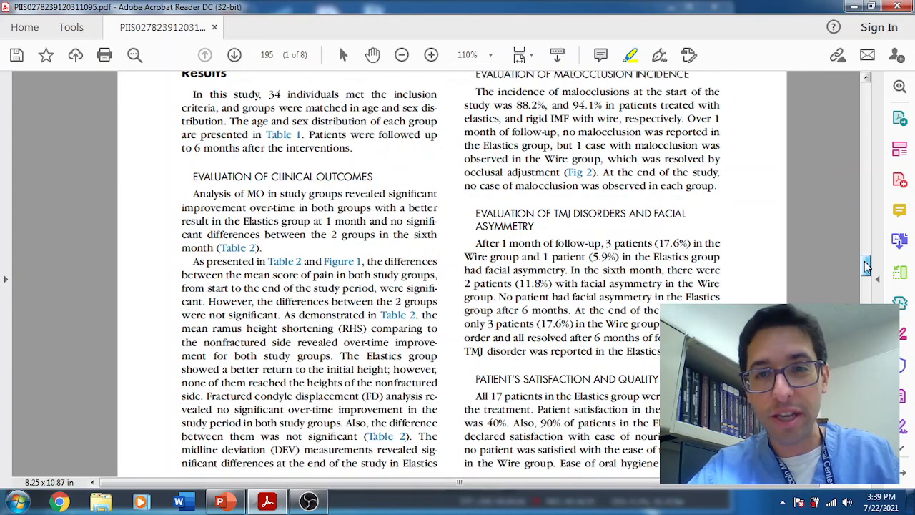
scroll(up, 3)
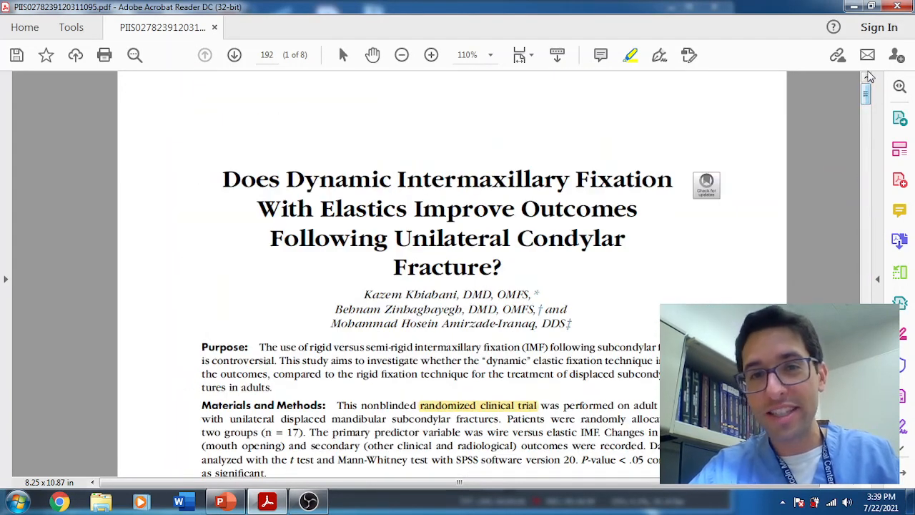